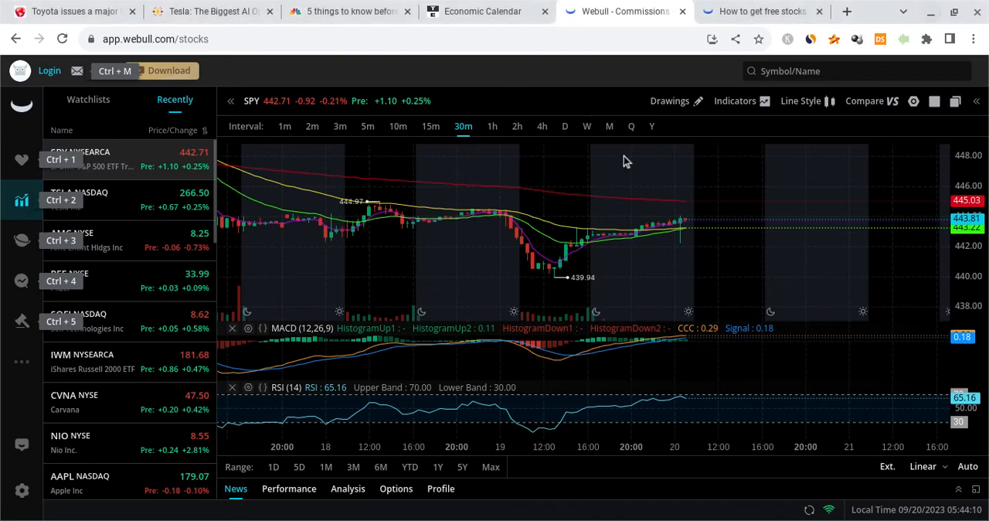
mouse_move(619, 198)
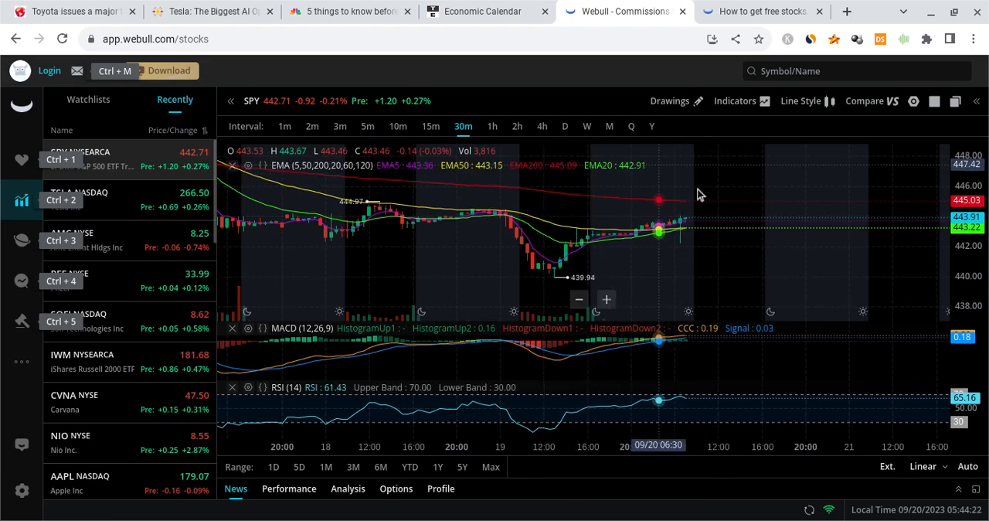
mouse_move(670, 193)
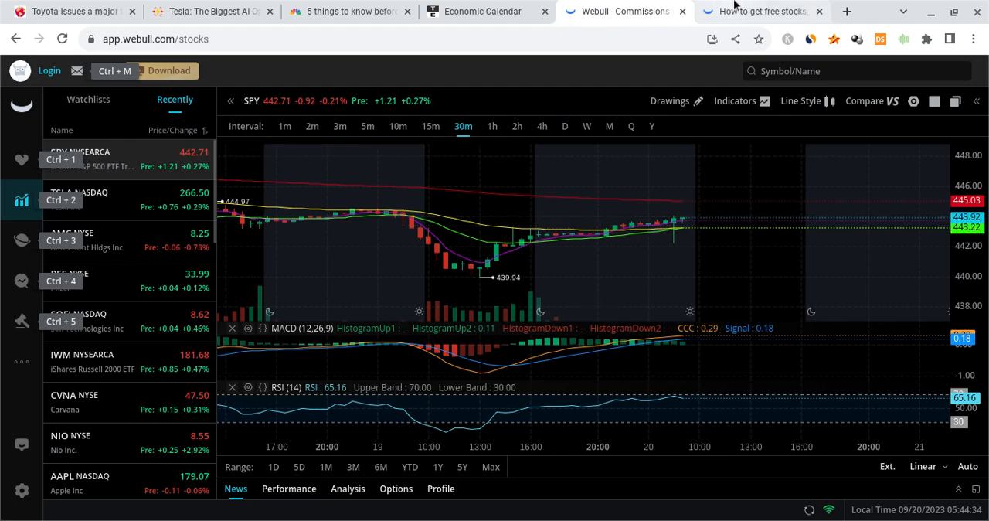
Bring up the Trading Economics US calendar for Sept 20, scrolled to the 11:00 AM Fed Interest Rate Decision.
click(761, 11)
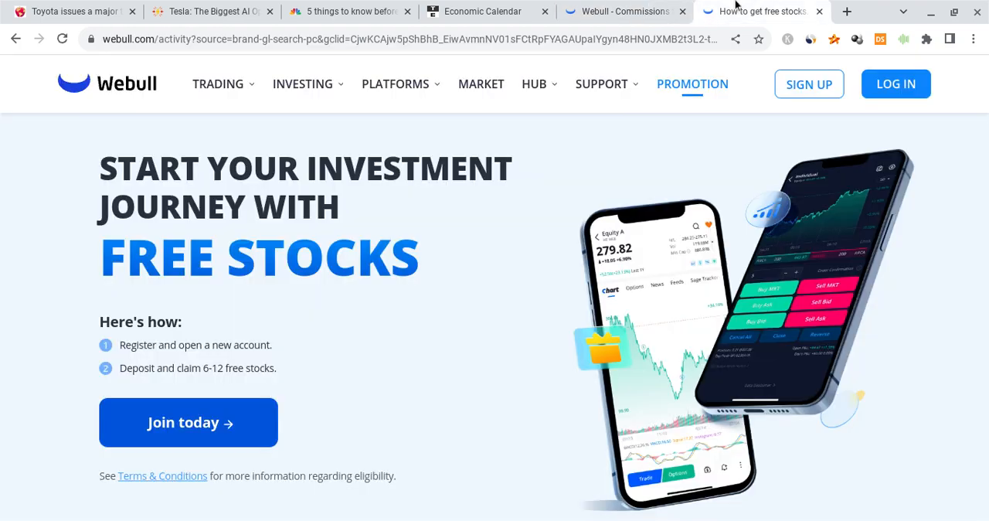
mouse_move(575, 245)
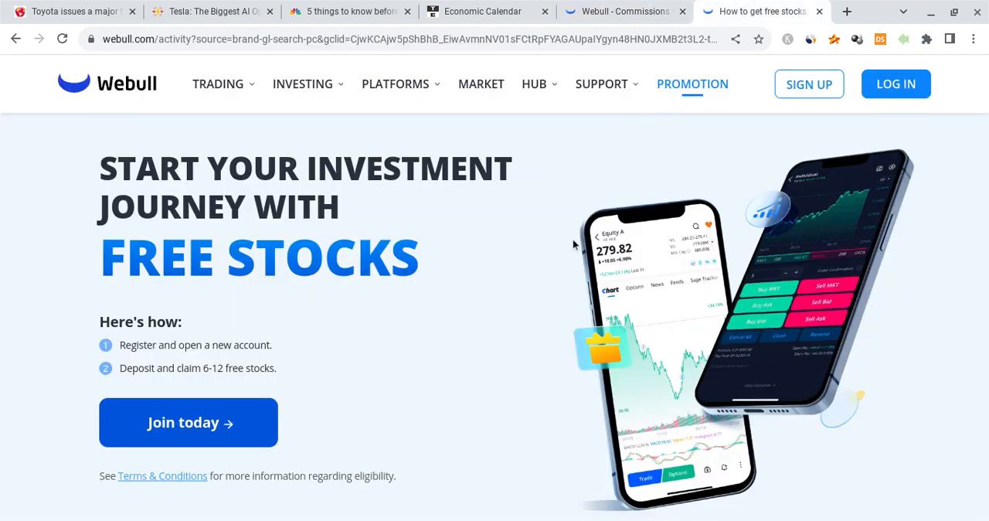
mouse_move(575, 246)
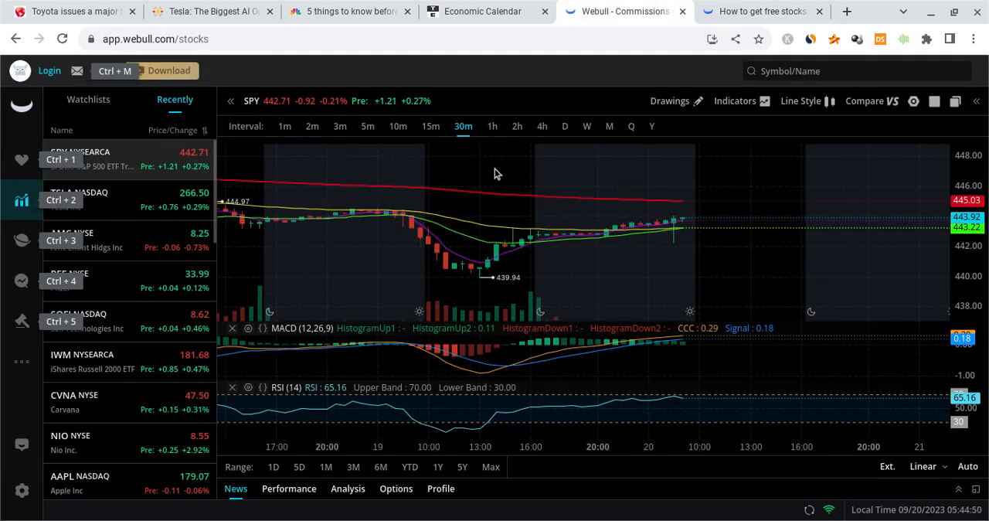
mouse_move(531, 186)
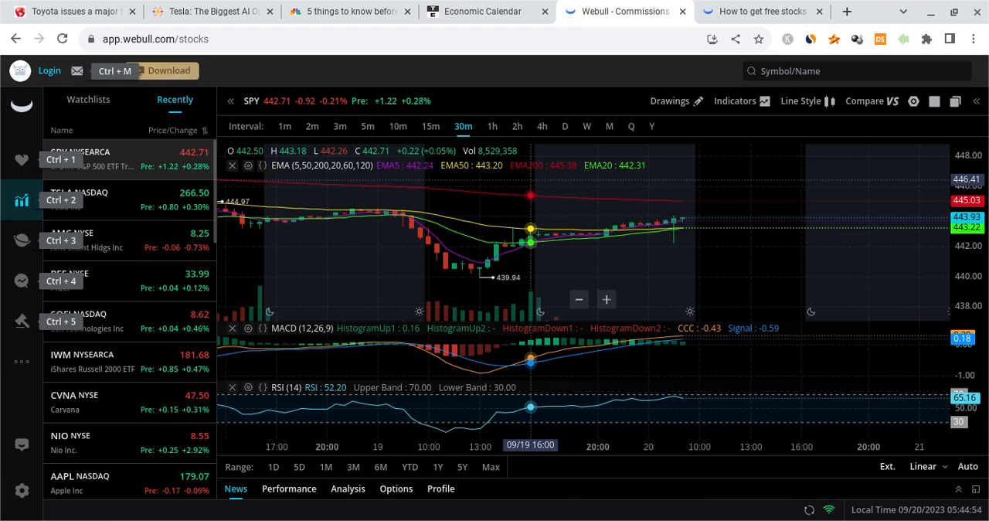
mouse_move(581, 224)
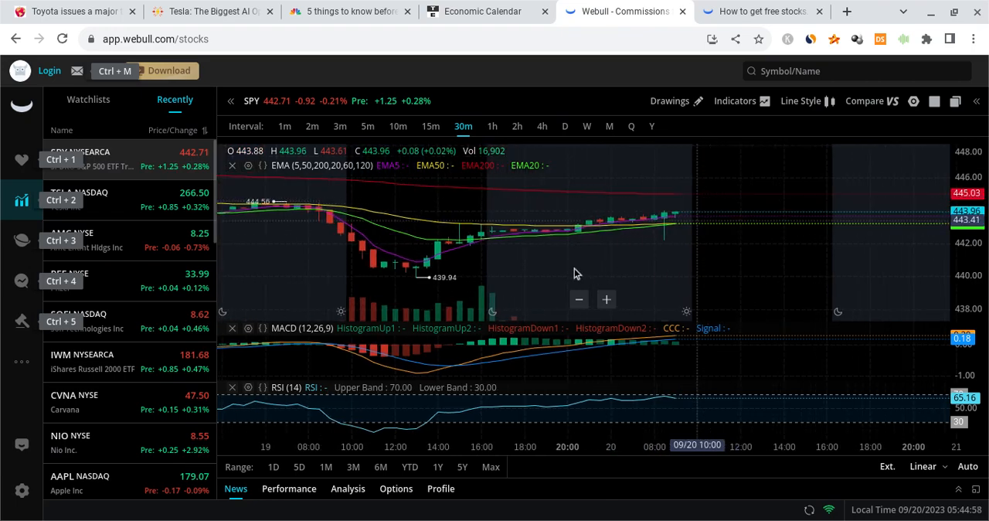
mouse_move(408, 287)
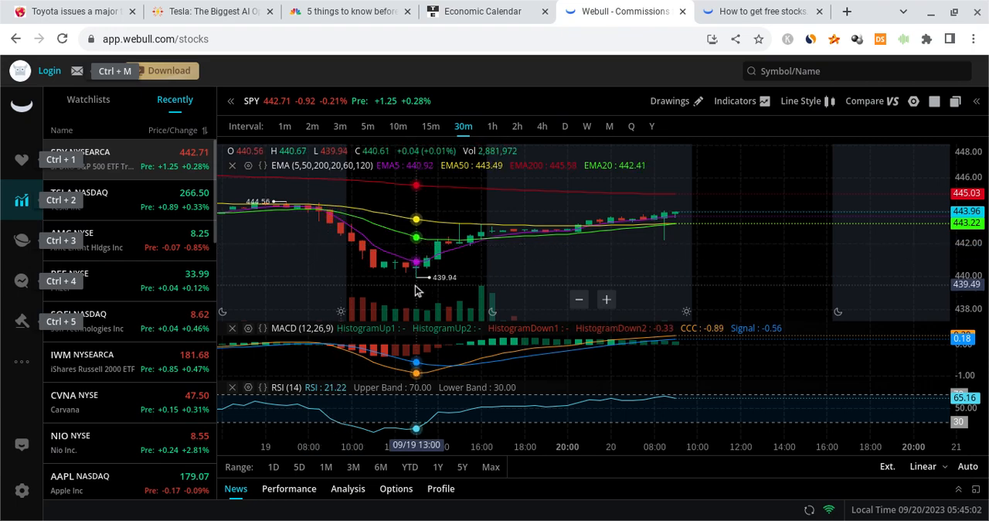
mouse_move(502, 230)
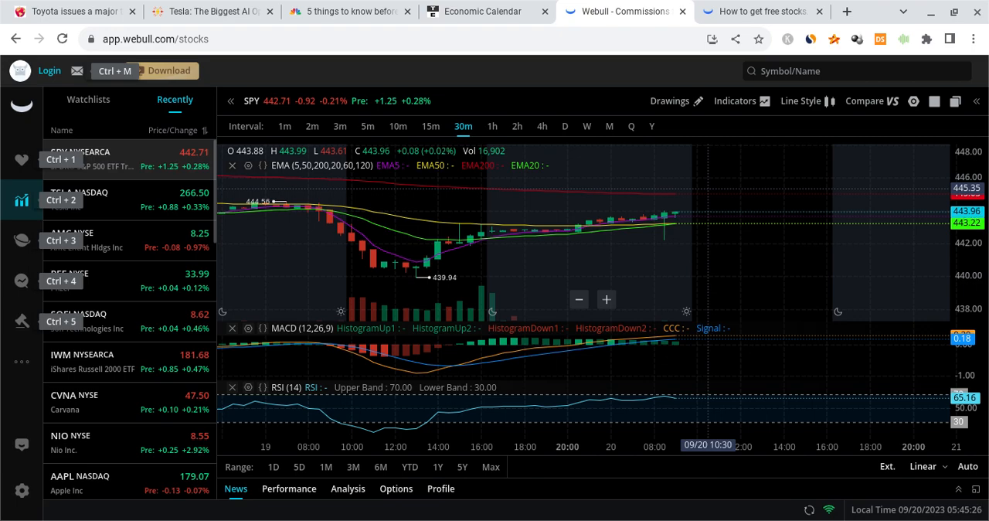
mouse_move(767, 227)
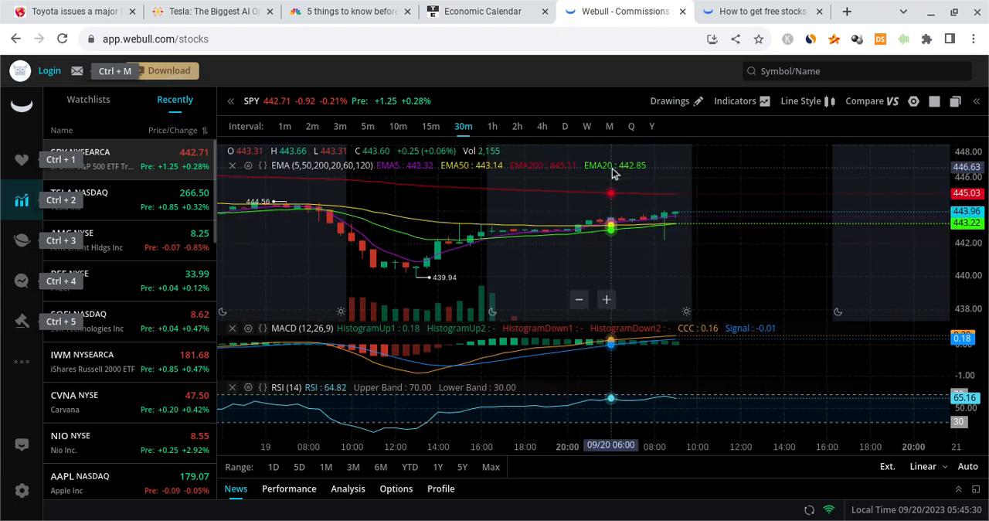
click(482, 11)
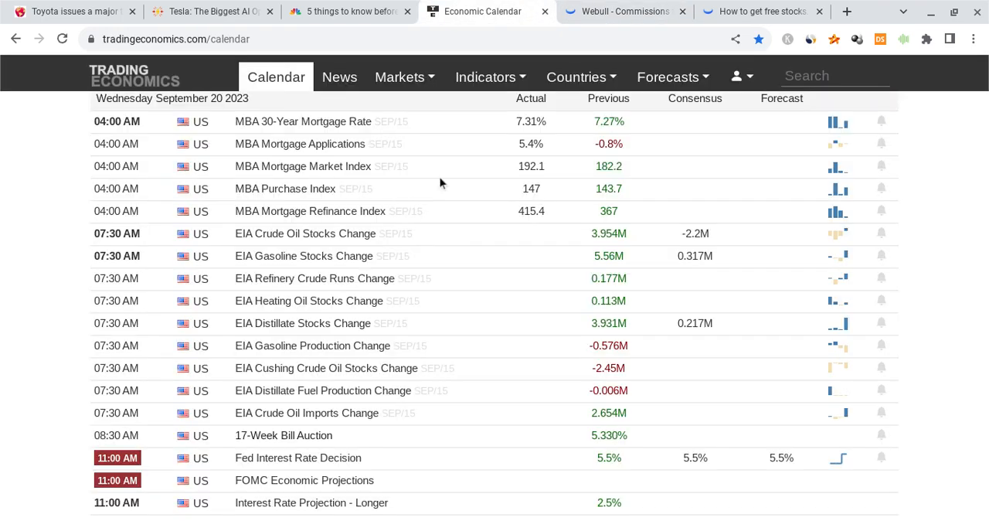
mouse_move(394, 270)
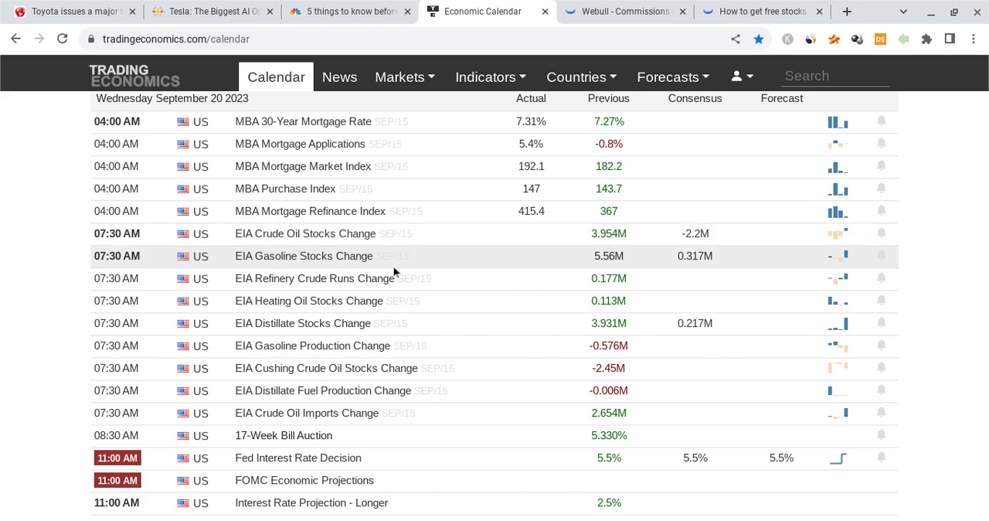
mouse_move(396, 249)
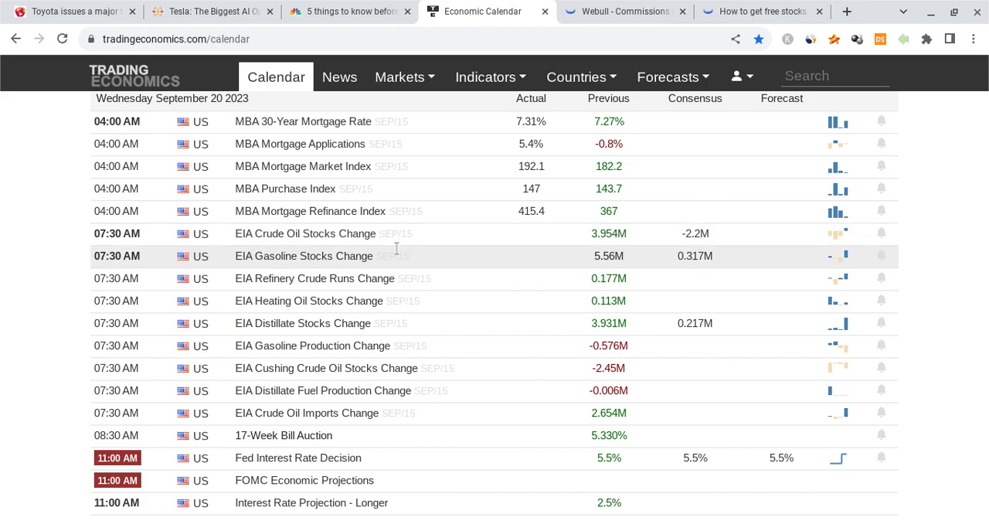
mouse_move(467, 204)
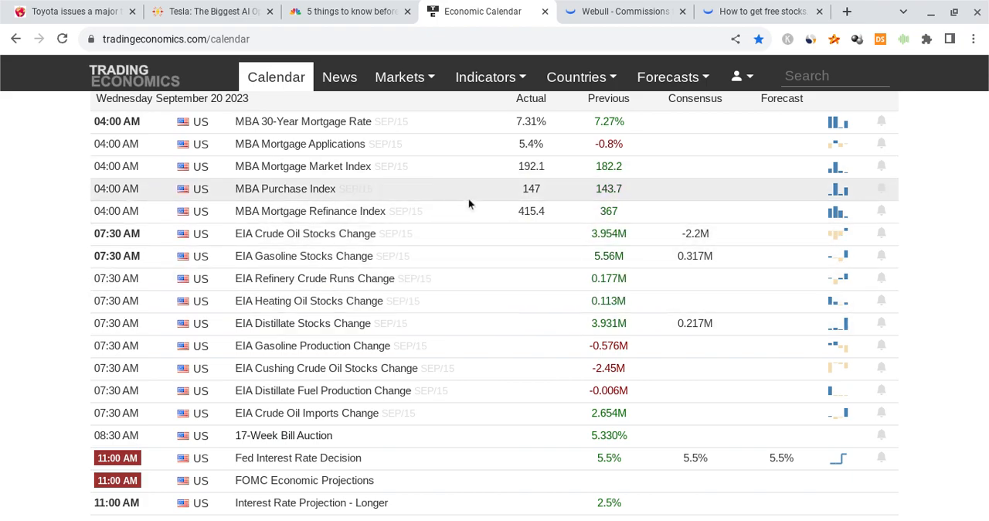
scroll(down, 3)
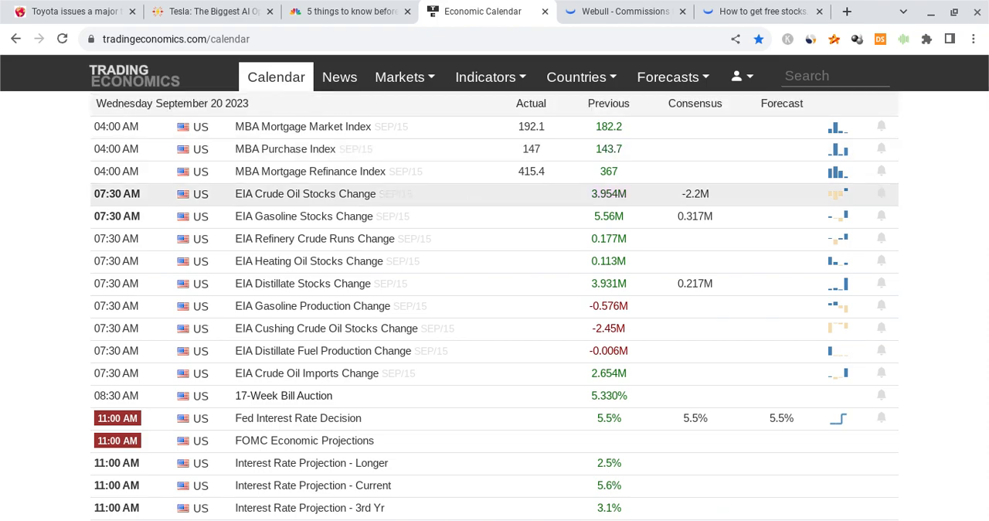
scroll(down, 3)
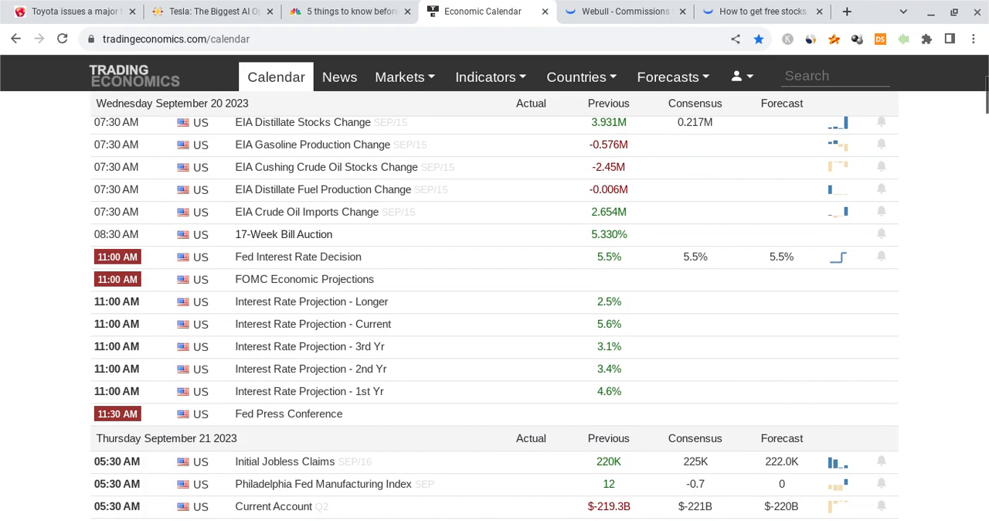
scroll(down, 3)
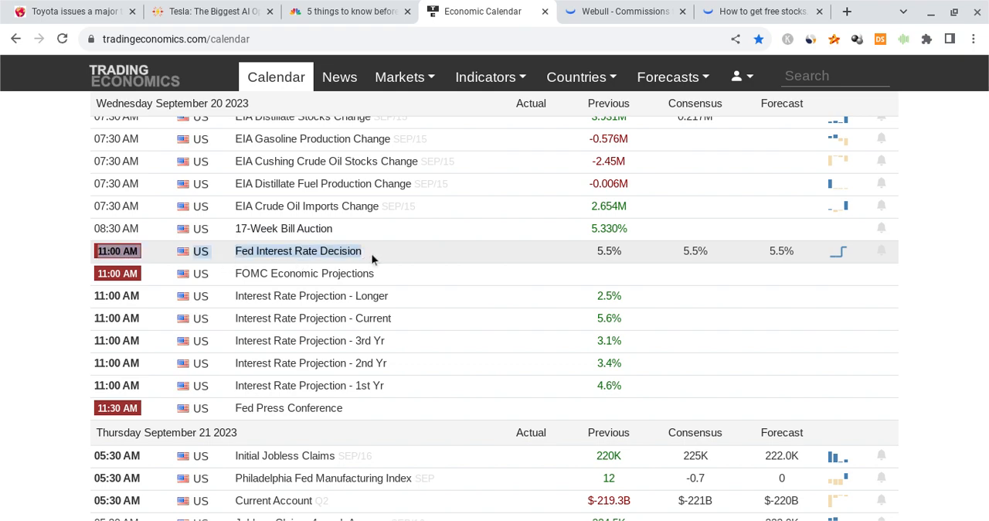
mouse_move(229, 281)
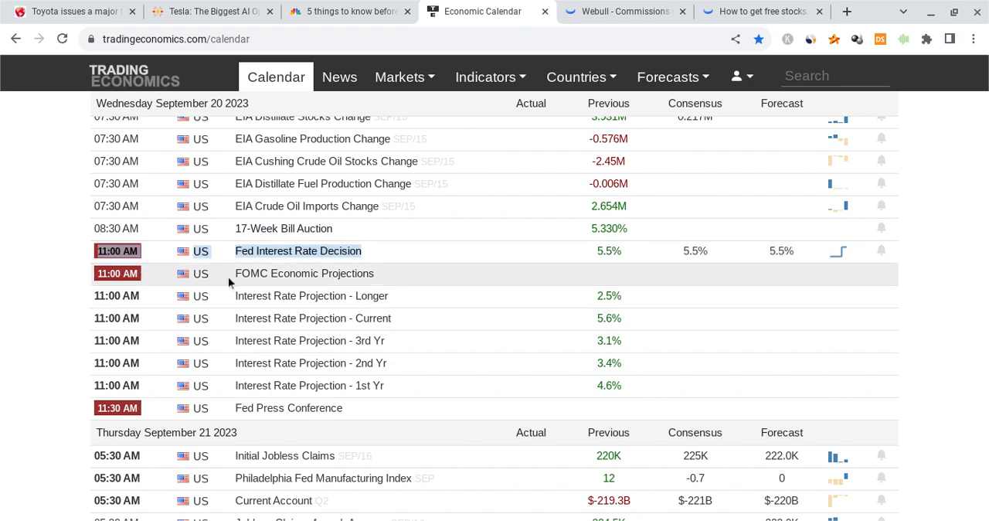
mouse_move(111, 363)
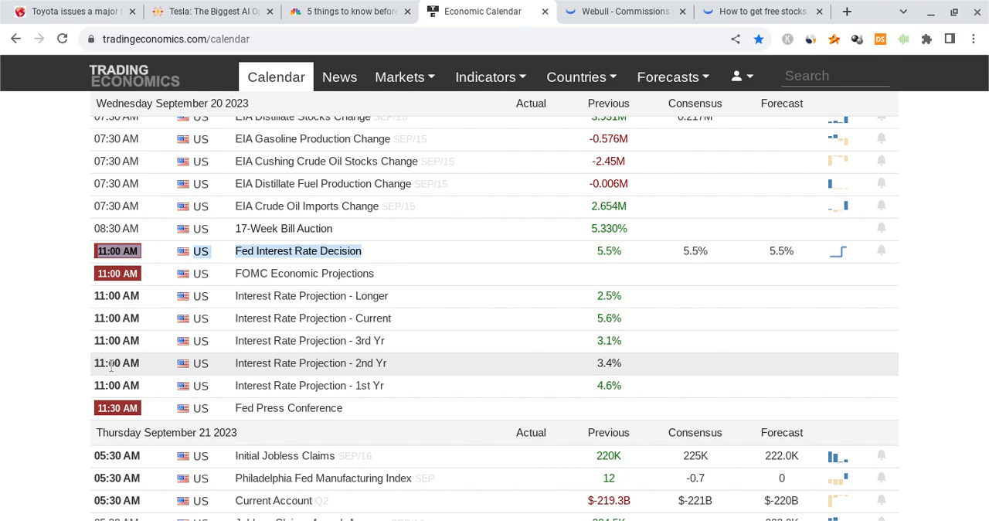
mouse_move(111, 365)
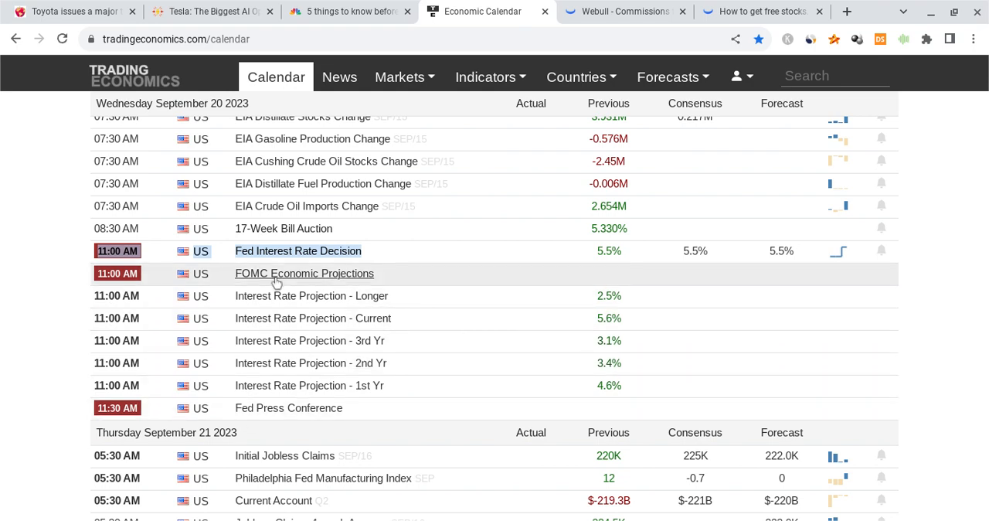
Read the first numbered items of CNBC's '5 things to know before the open' article.
click(348, 11)
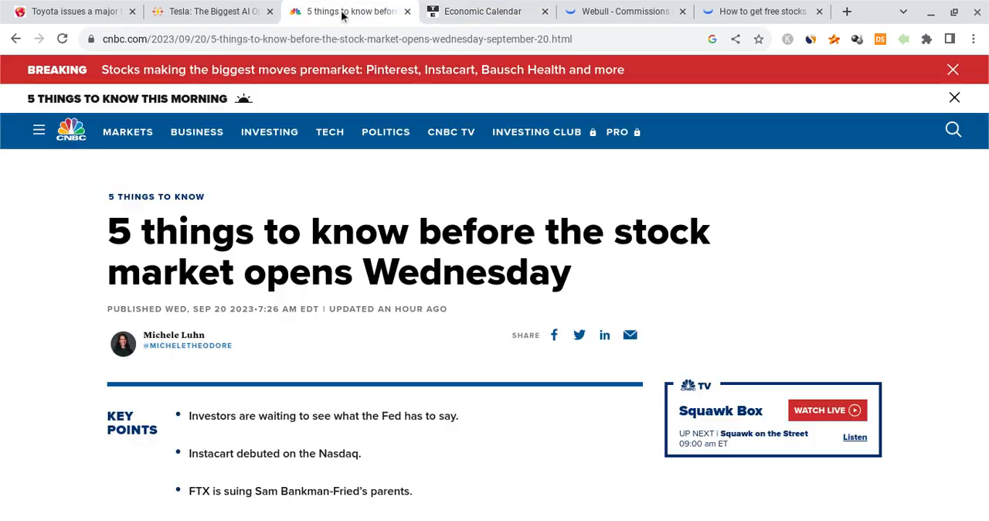
scroll(down, 3)
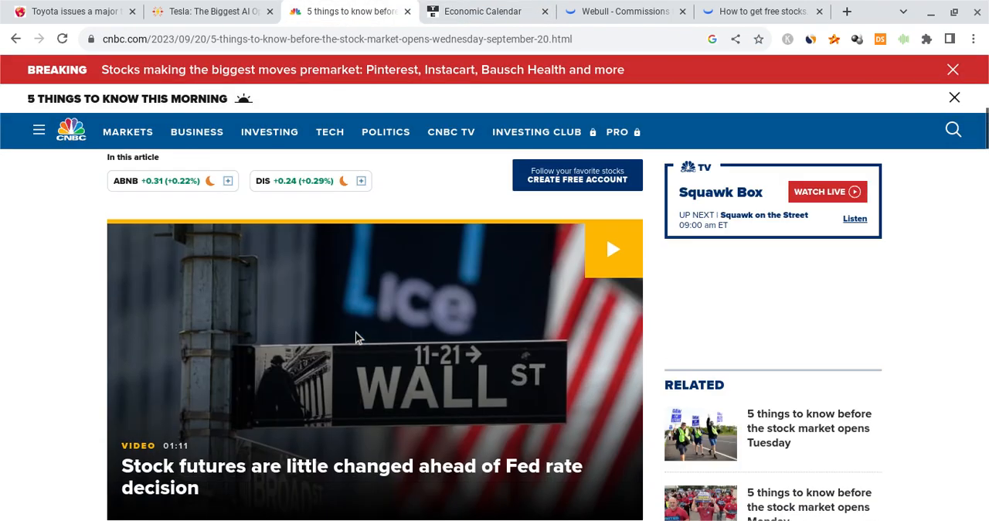
scroll(down, 3)
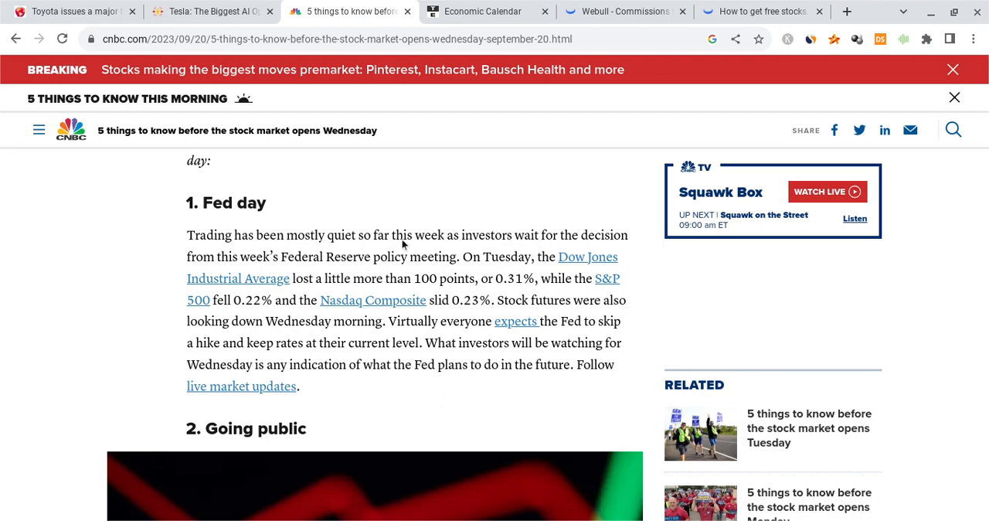
mouse_move(420, 241)
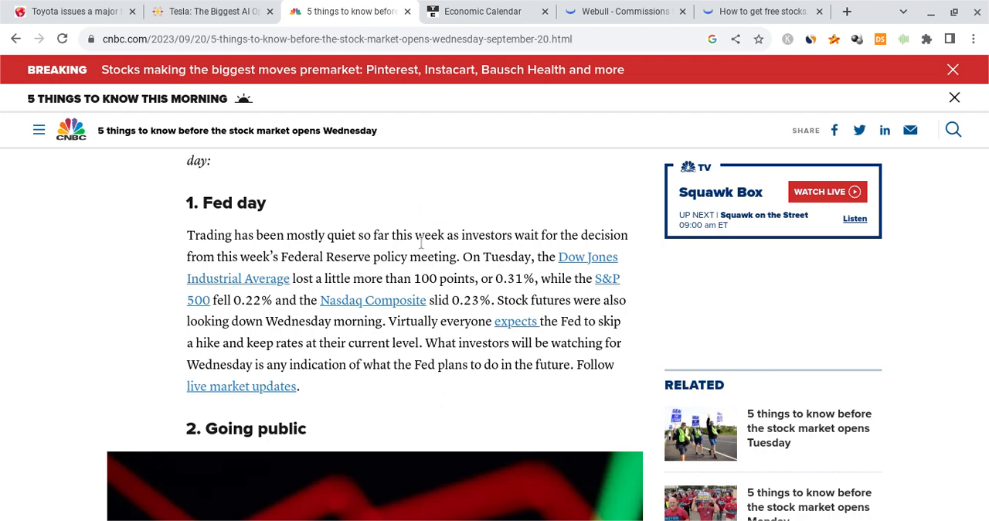
scroll(down, 3)
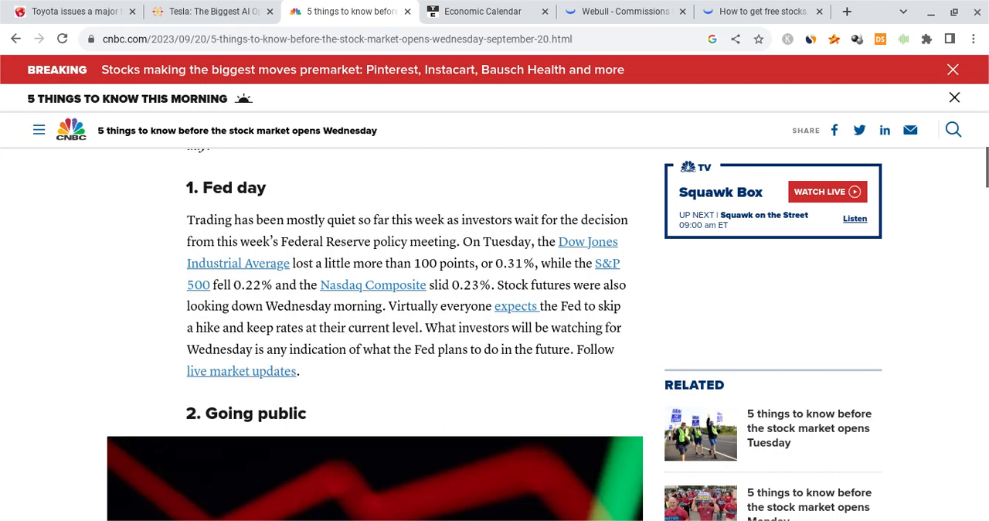
scroll(down, 3)
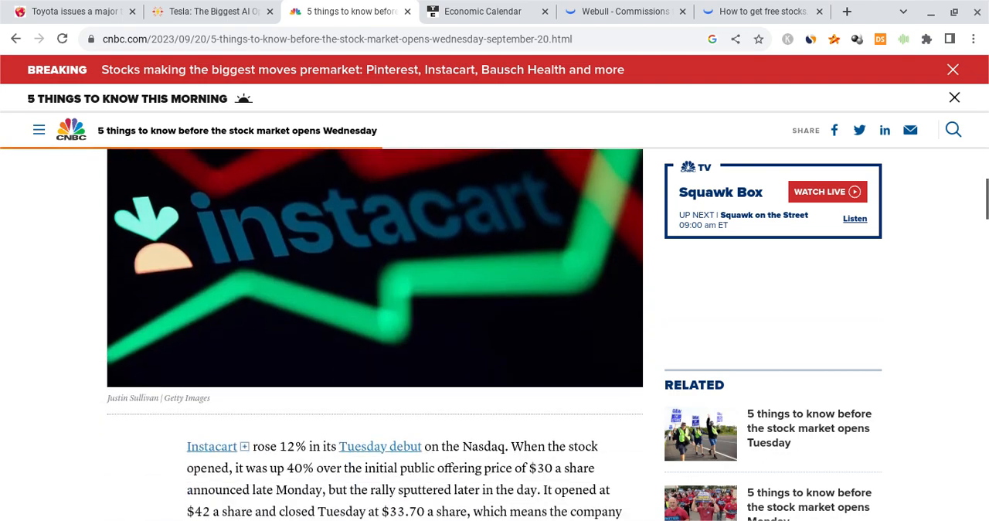
scroll(down, 3)
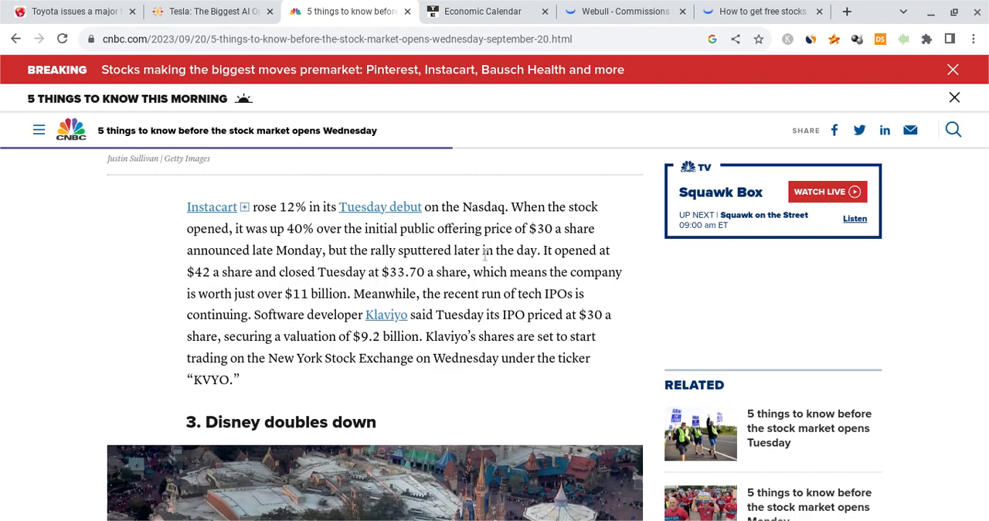
Continue through the remaining items down to the Fed day section.
scroll(down, 3)
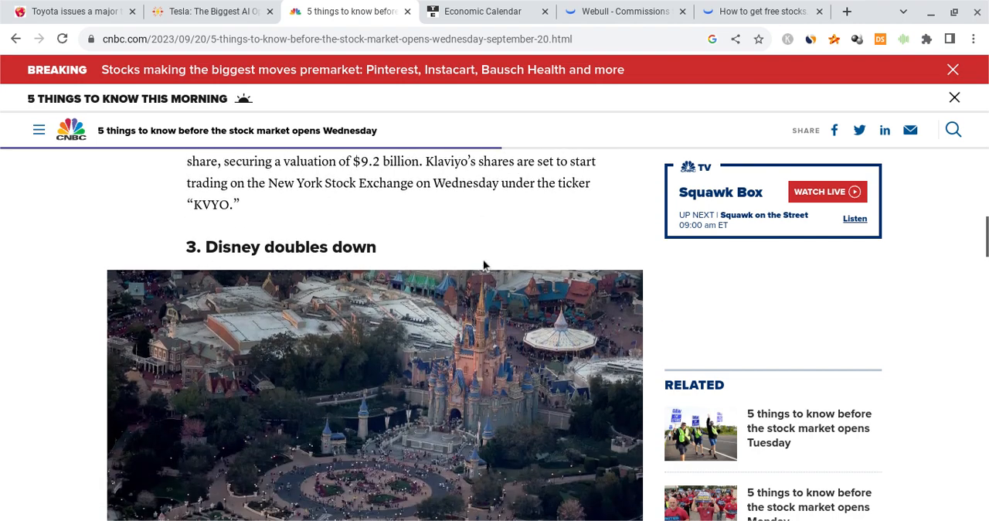
scroll(down, 3)
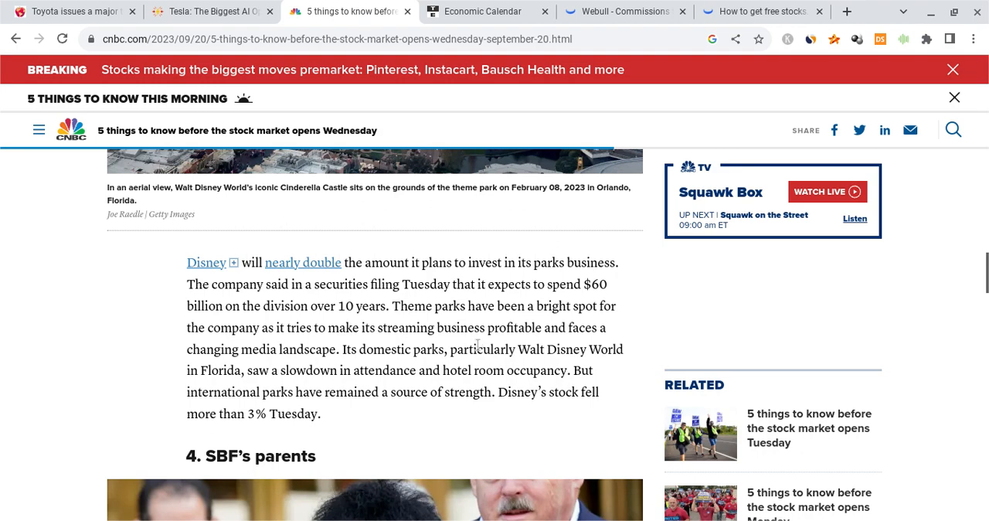
mouse_move(476, 346)
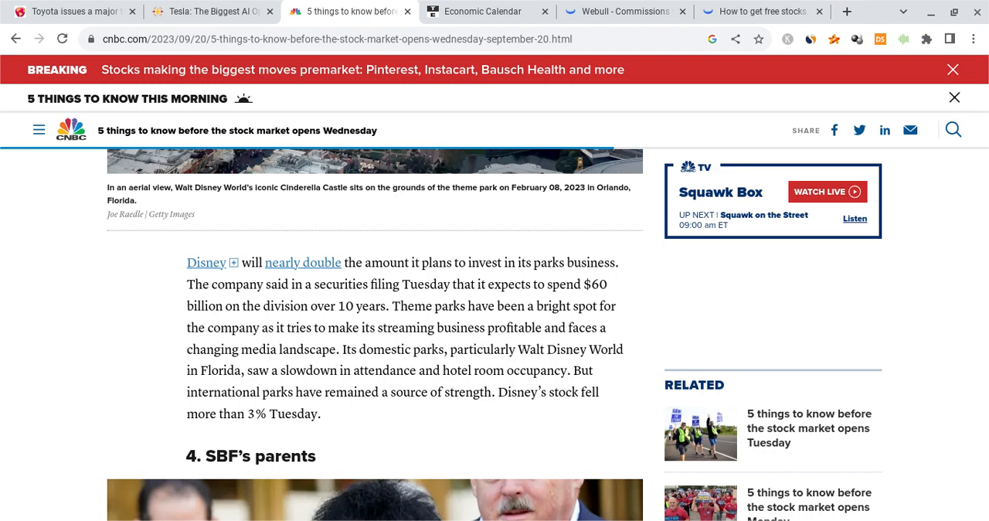
mouse_move(483, 324)
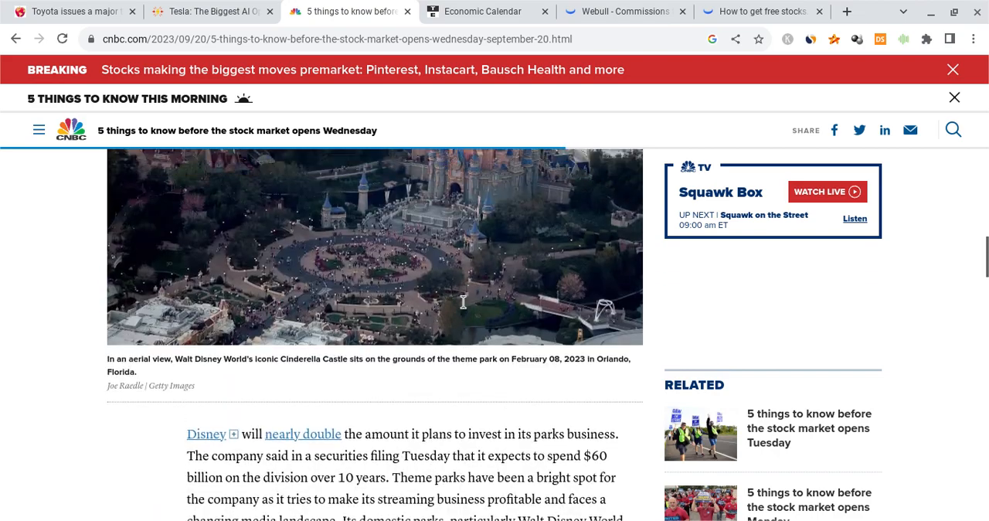
scroll(down, 3)
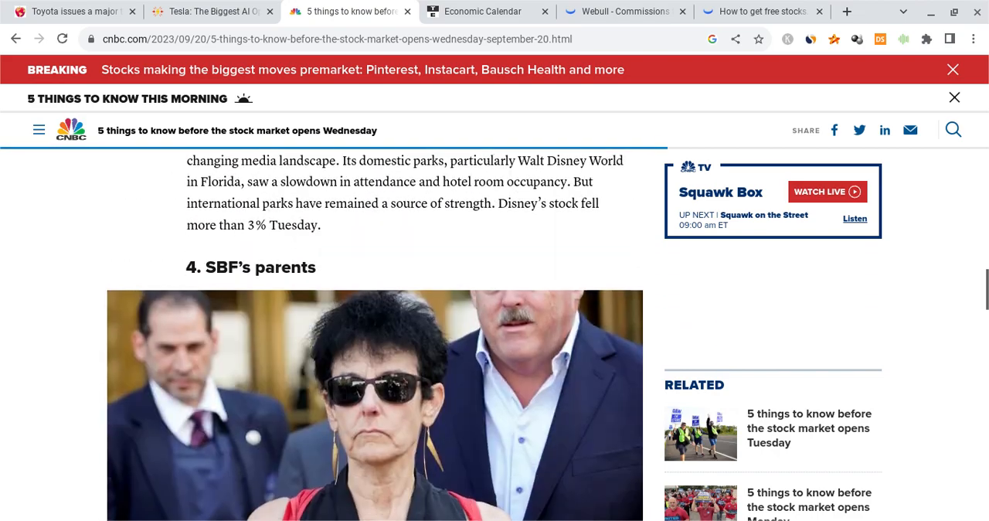
scroll(down, 3)
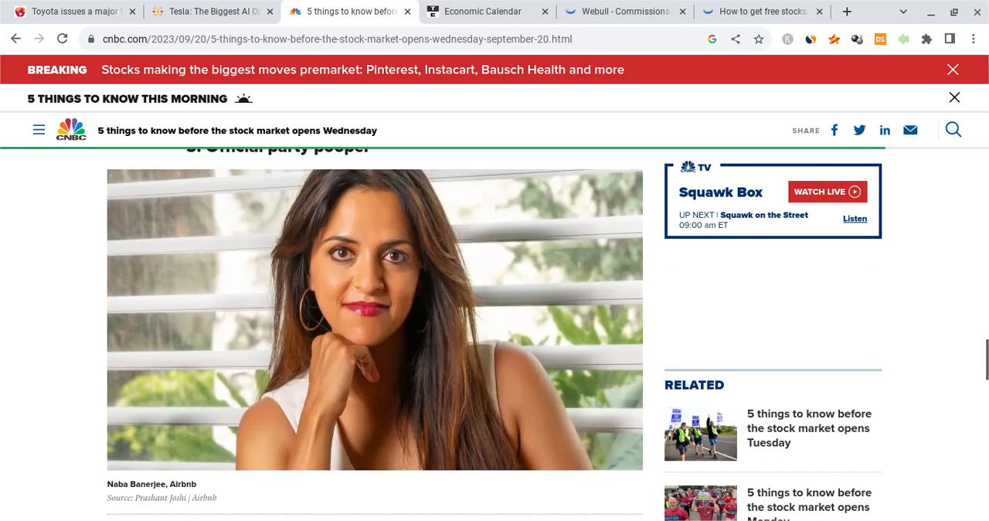
scroll(down, 3)
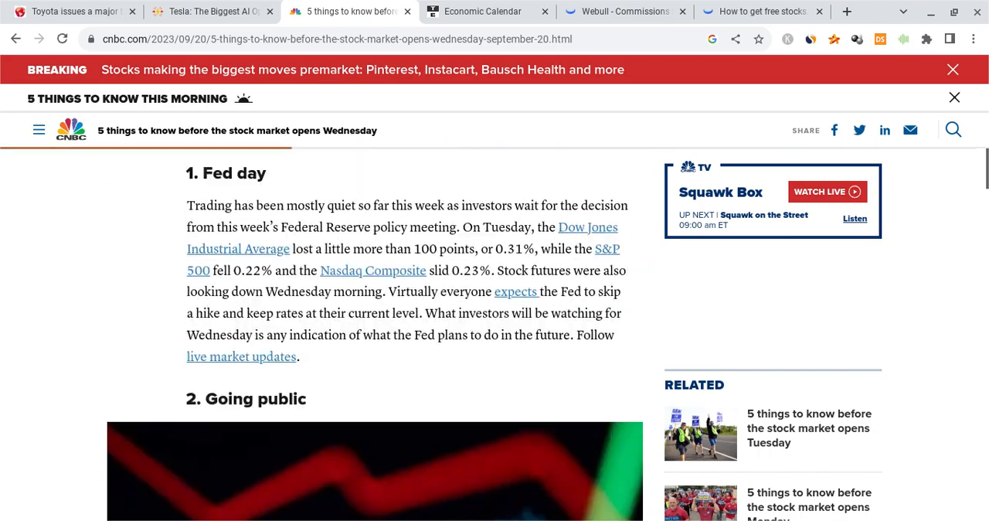
Read the Energy Portal Tesla AI article with Cathie Wood's $2,000 price target.
click(209, 11)
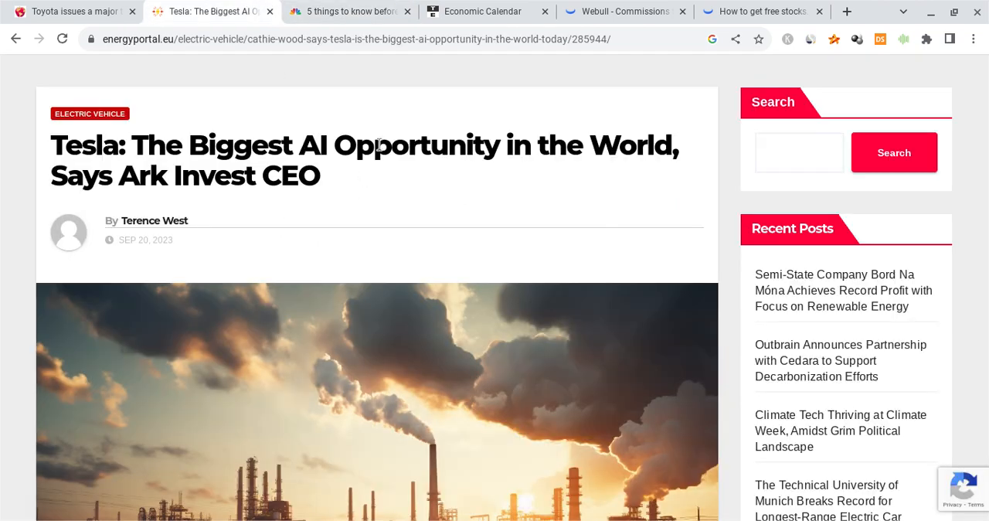
mouse_move(420, 179)
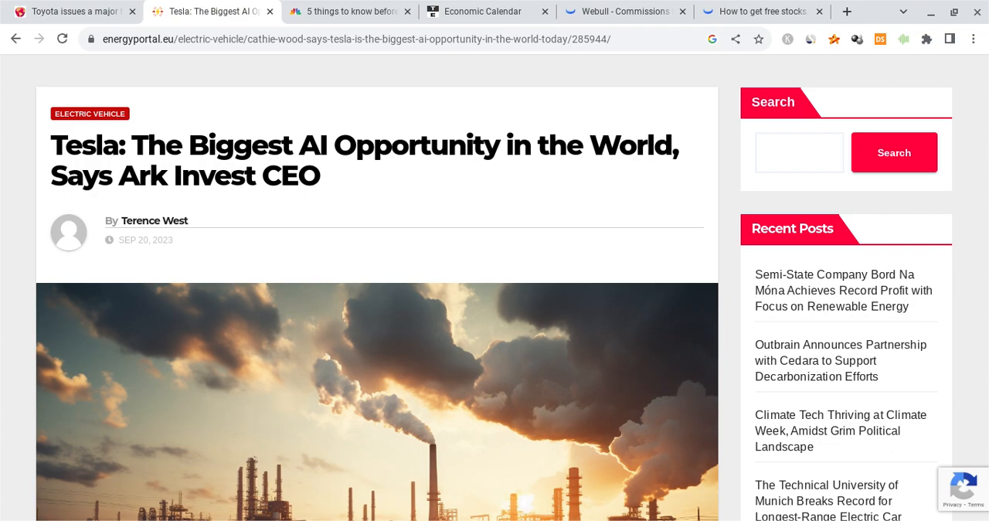
scroll(down, 3)
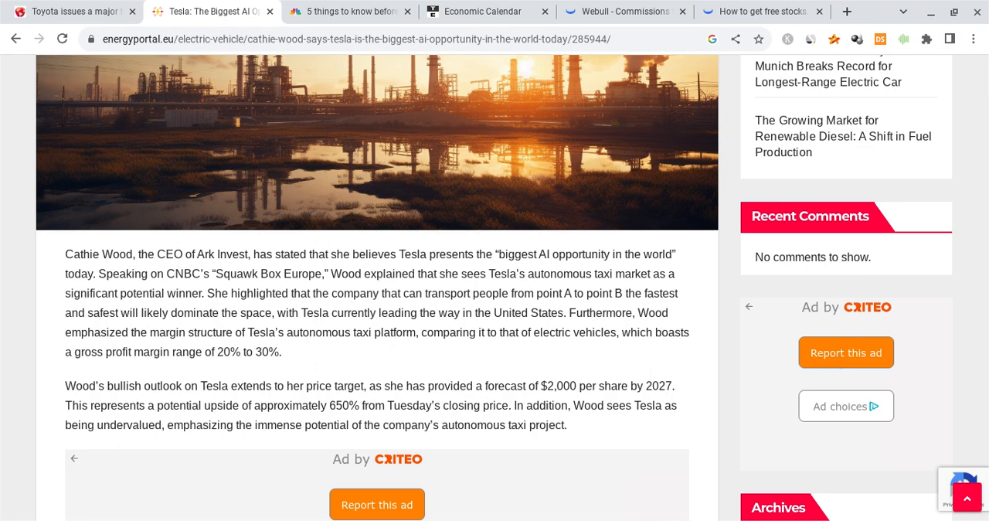
scroll(up, 3)
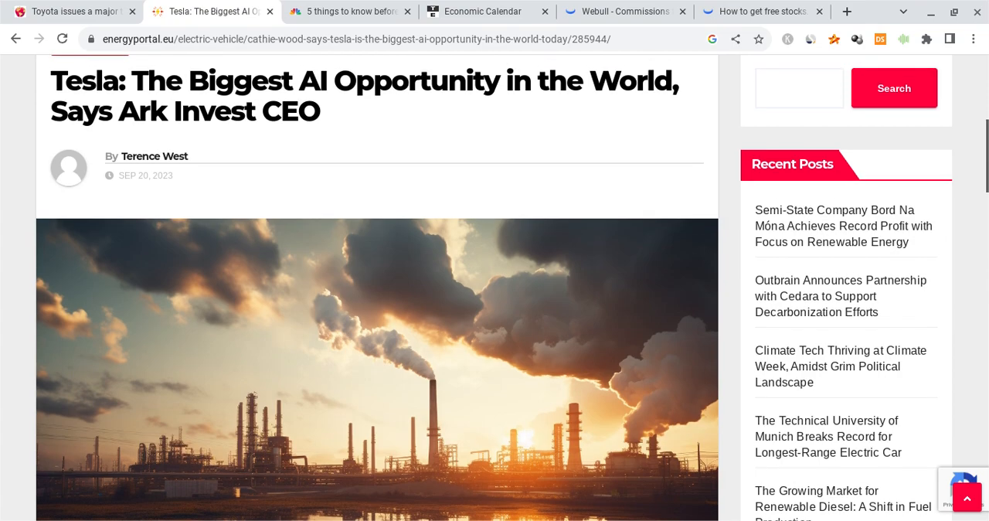
Return to the Webull SPY 30-minute chart with EMA, MACD and RSI.
click(618, 11)
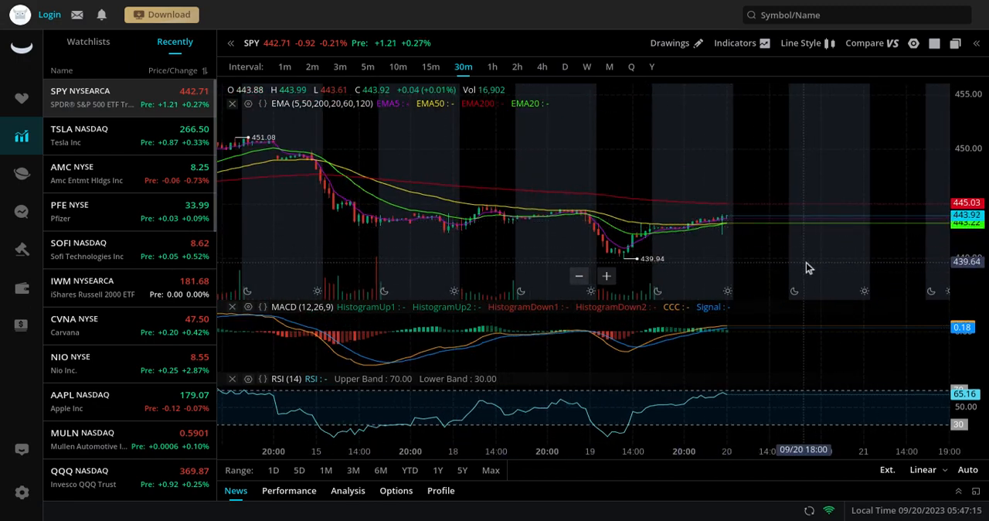
mouse_move(756, 272)
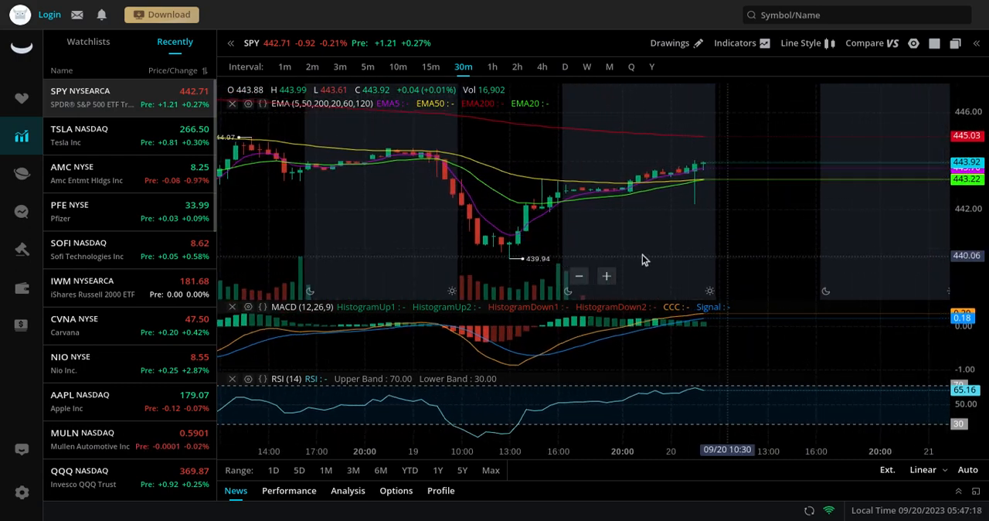
click(541, 66)
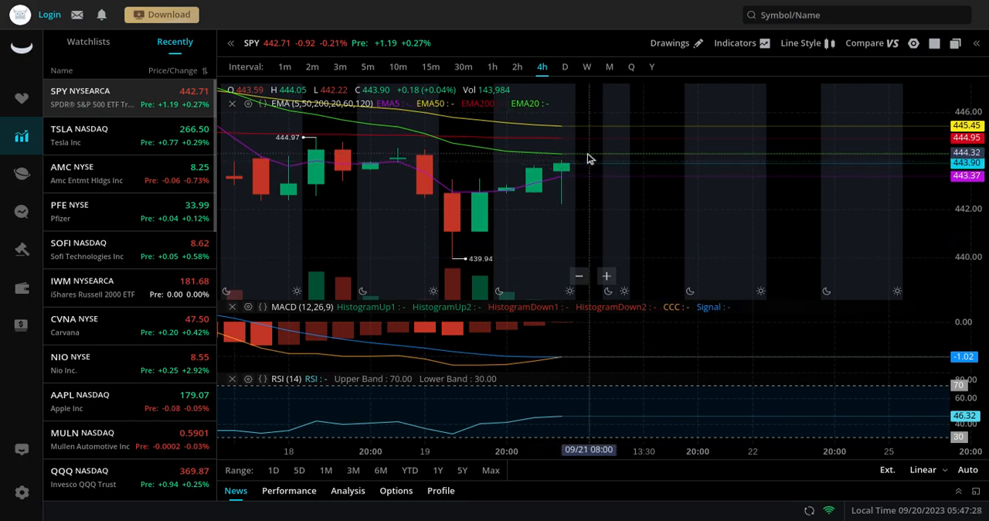
mouse_move(533, 184)
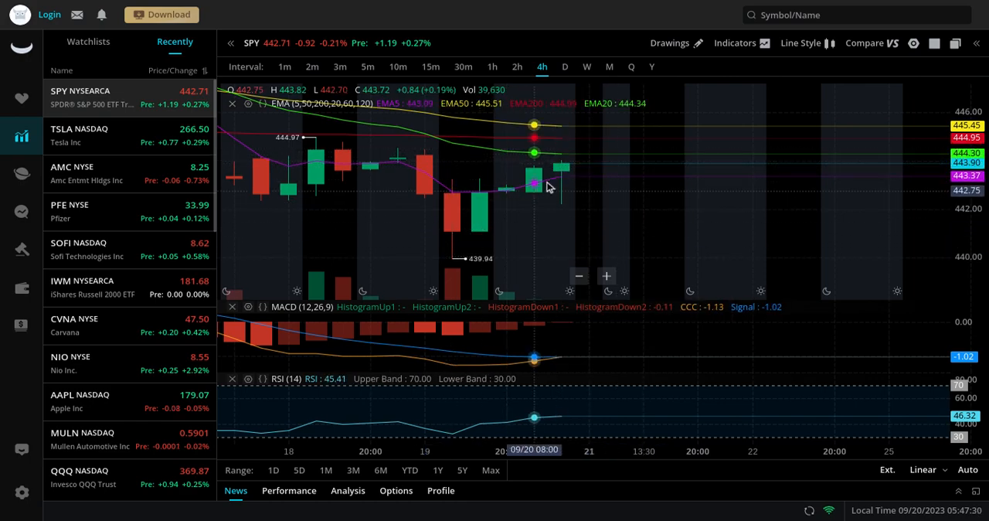
click(463, 67)
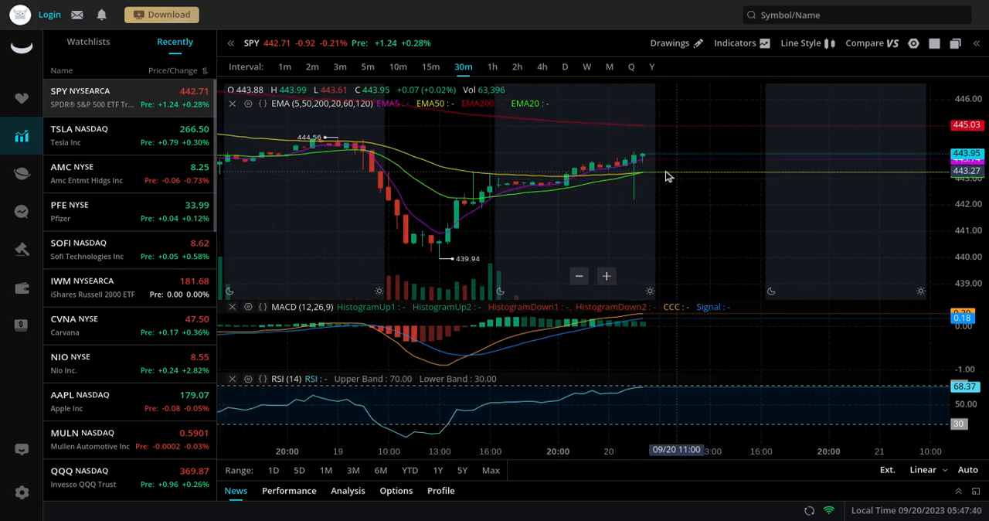
mouse_move(669, 147)
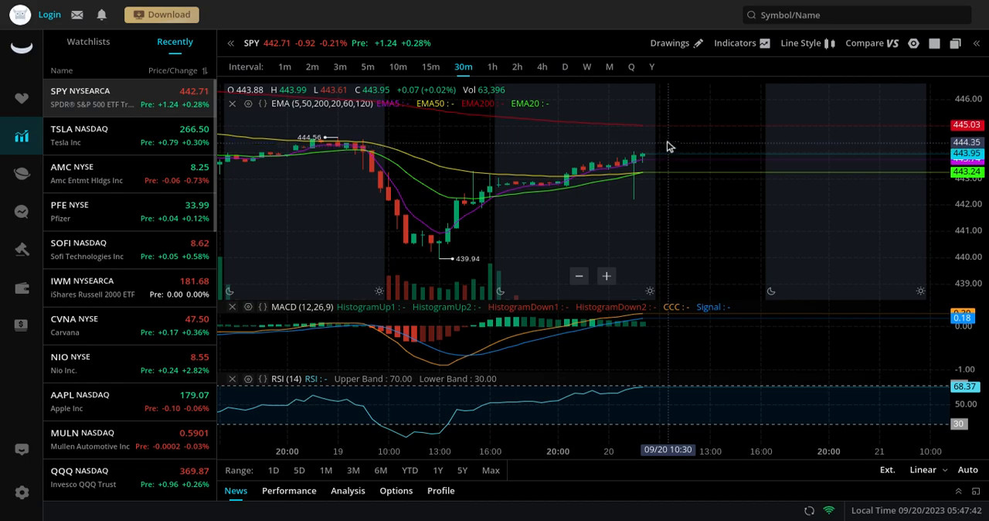
mouse_move(652, 130)
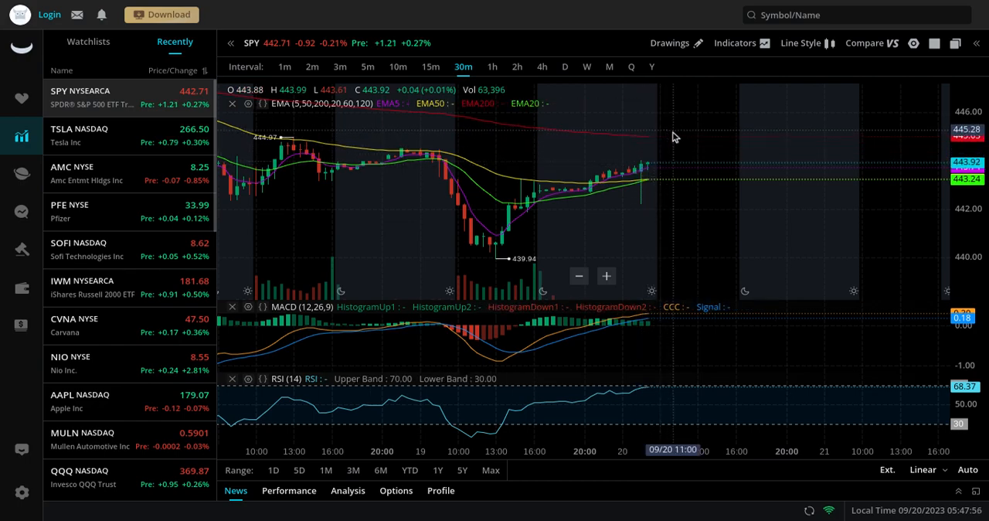
mouse_move(689, 152)
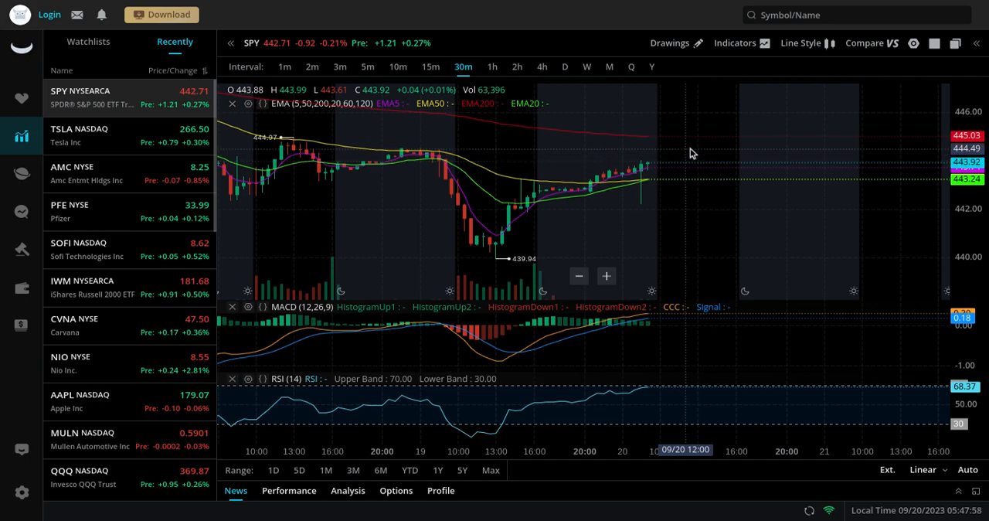
mouse_move(710, 152)
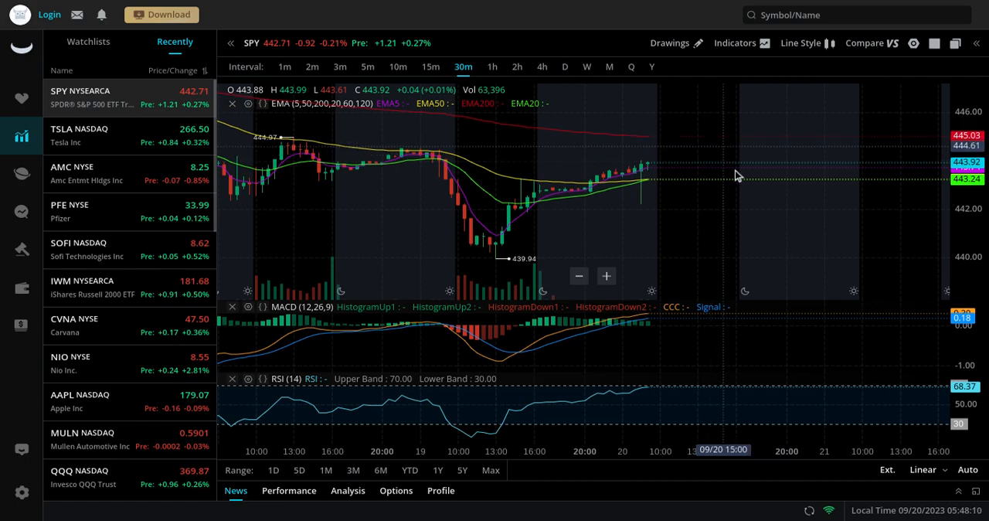
mouse_move(699, 184)
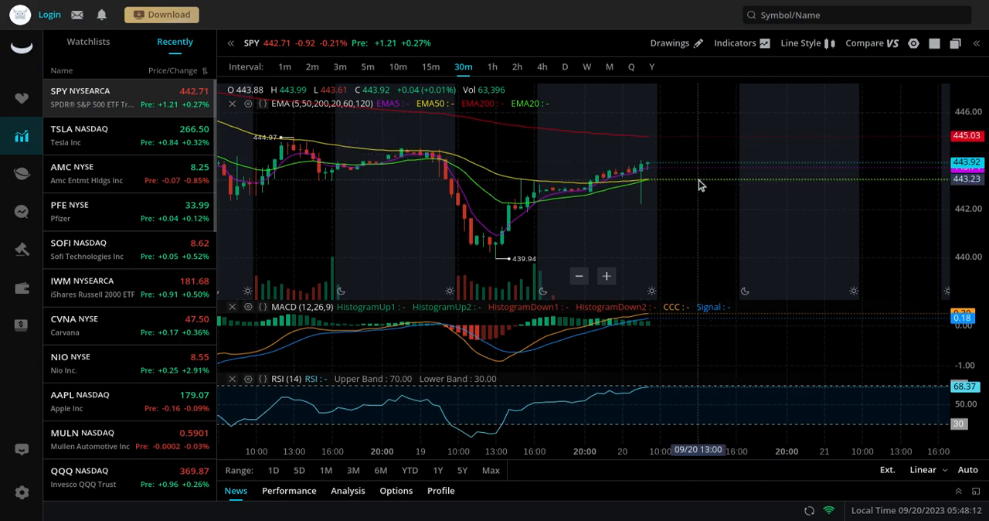
mouse_move(712, 160)
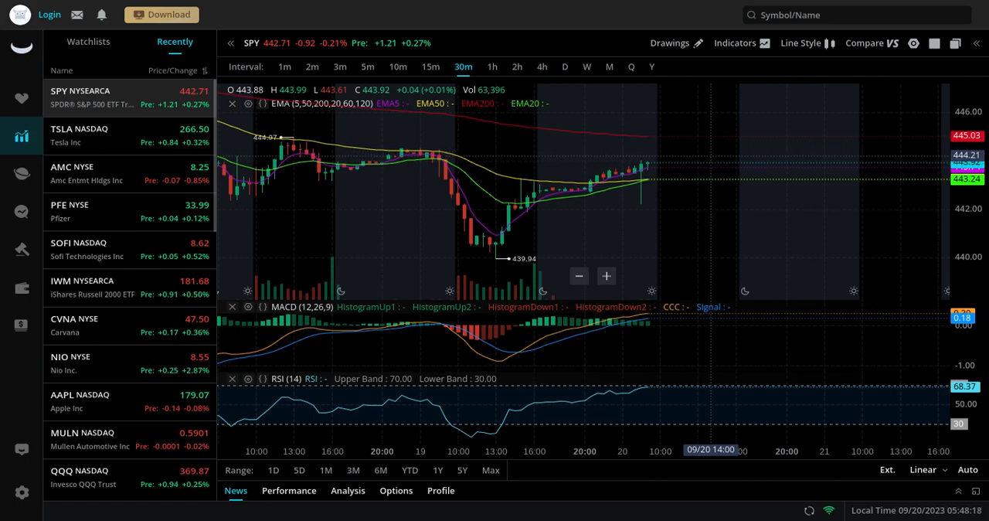
mouse_move(719, 167)
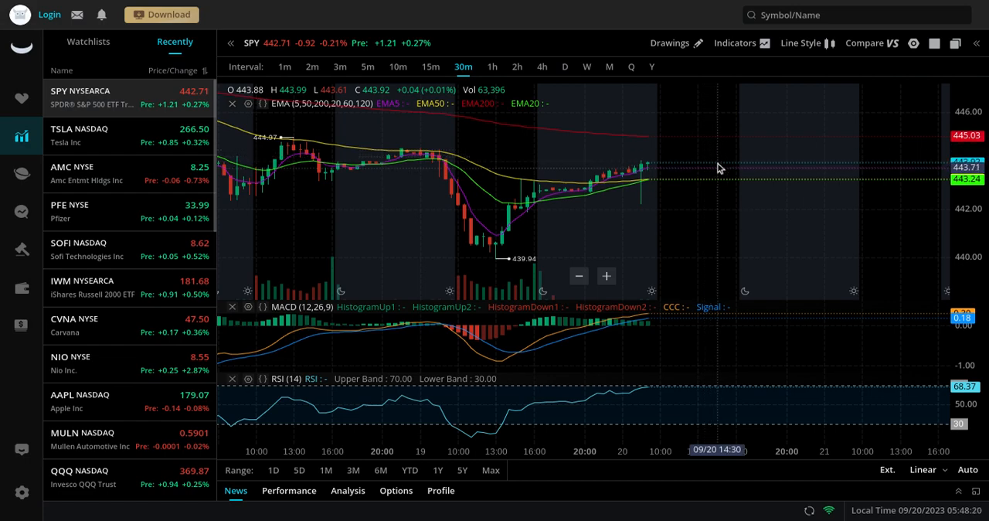
mouse_move(725, 106)
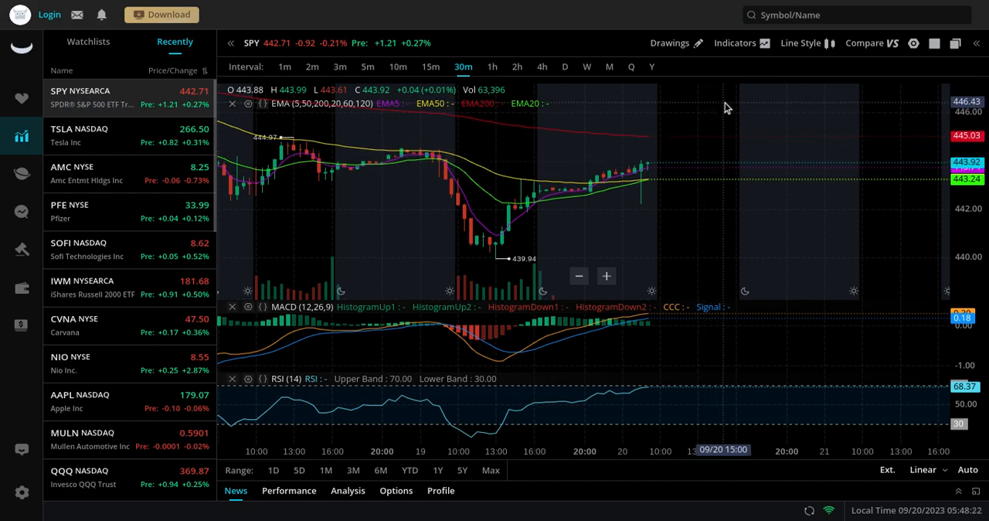
mouse_move(671, 133)
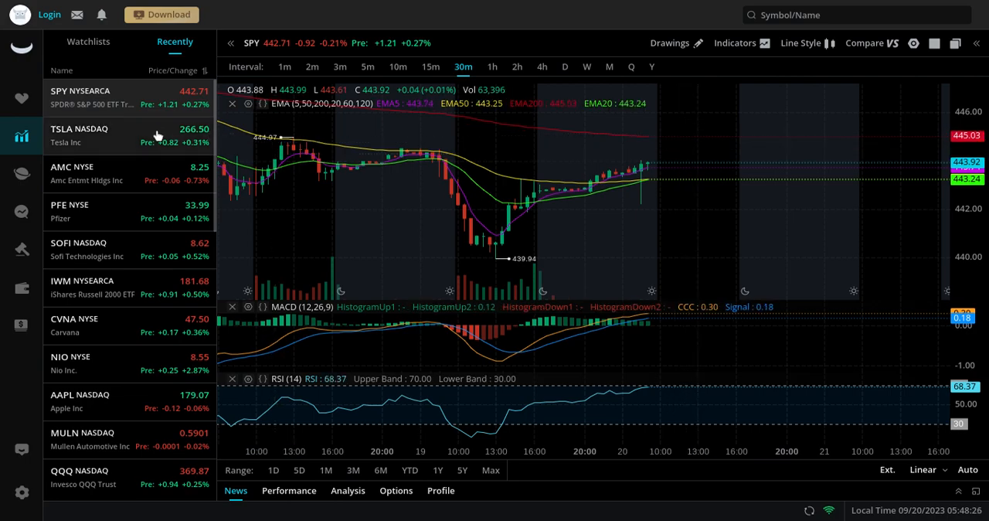
Load TSLA, check it on 4-hour candles, then return to the 30-minute chart.
click(92, 136)
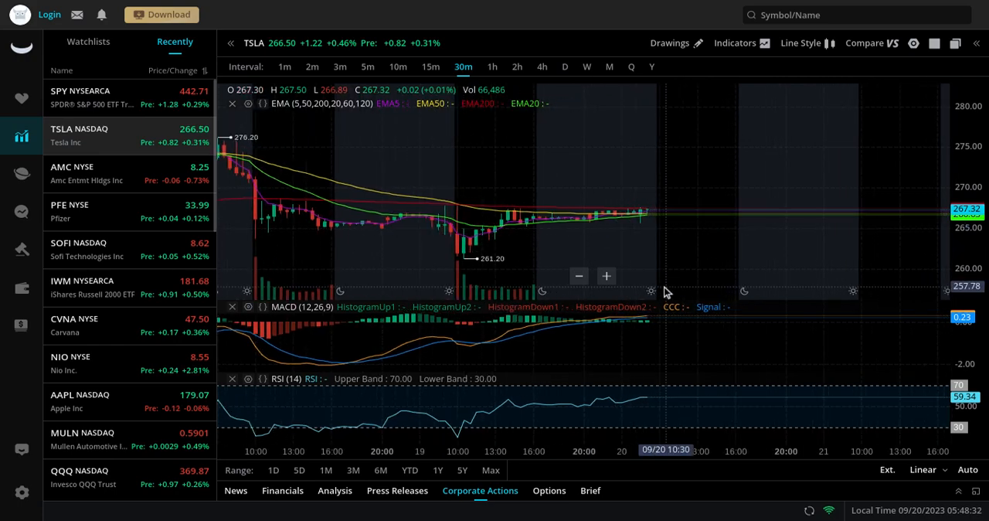
click(542, 67)
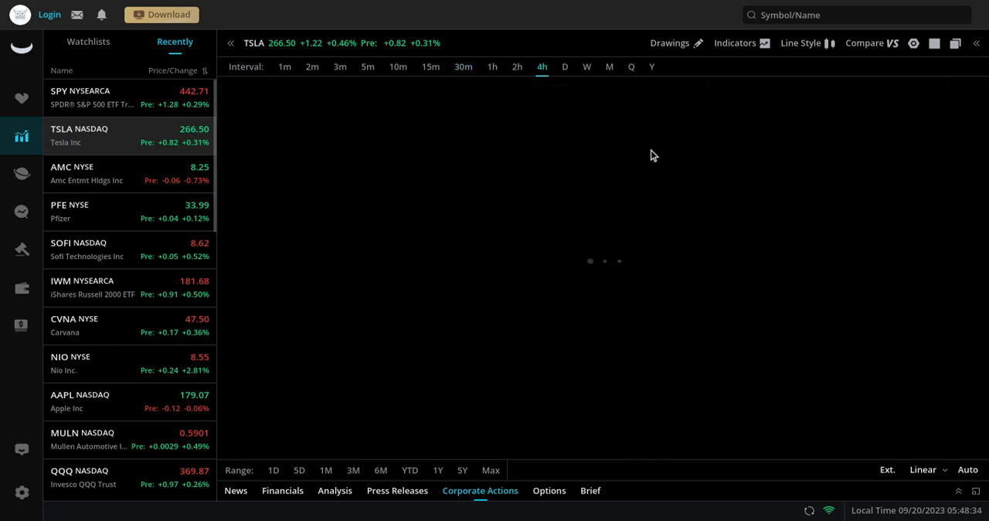
mouse_move(669, 232)
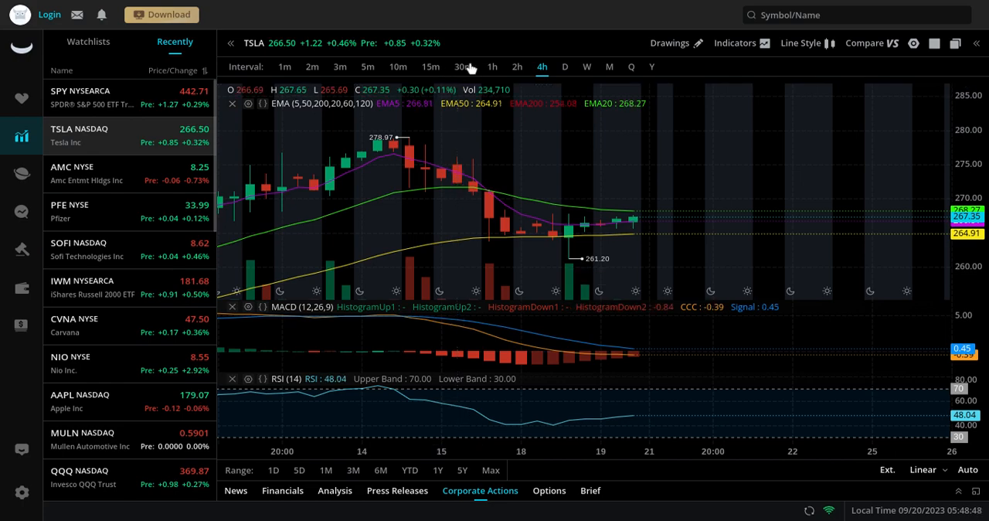
click(463, 66)
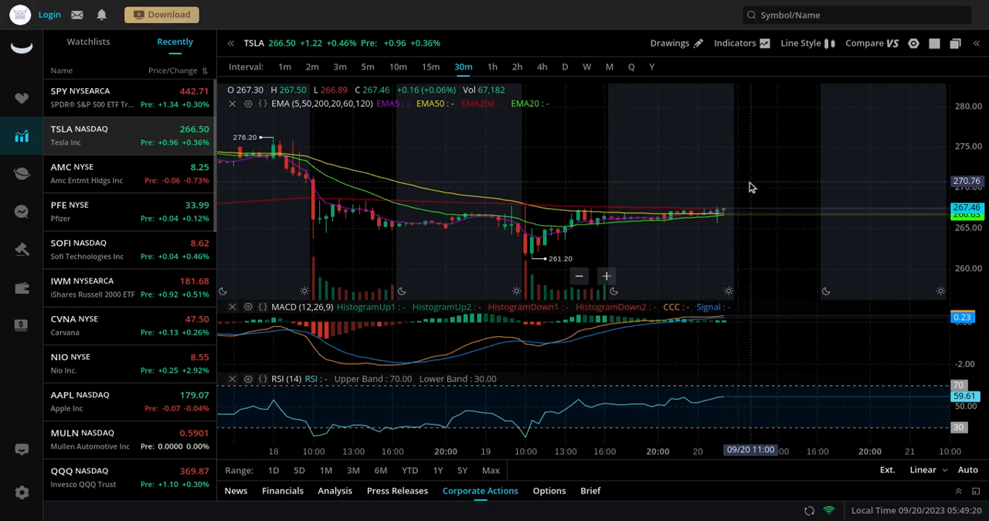
mouse_move(763, 183)
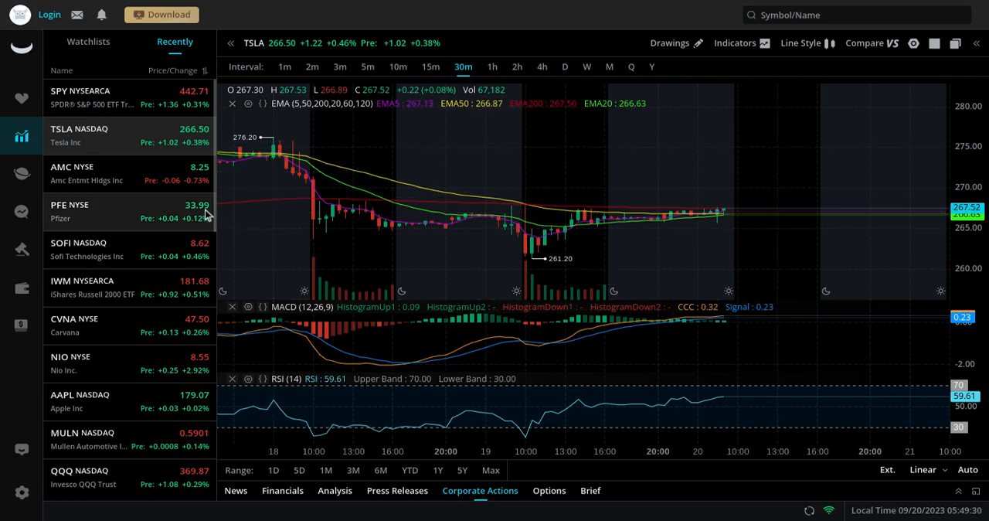
mouse_move(128, 245)
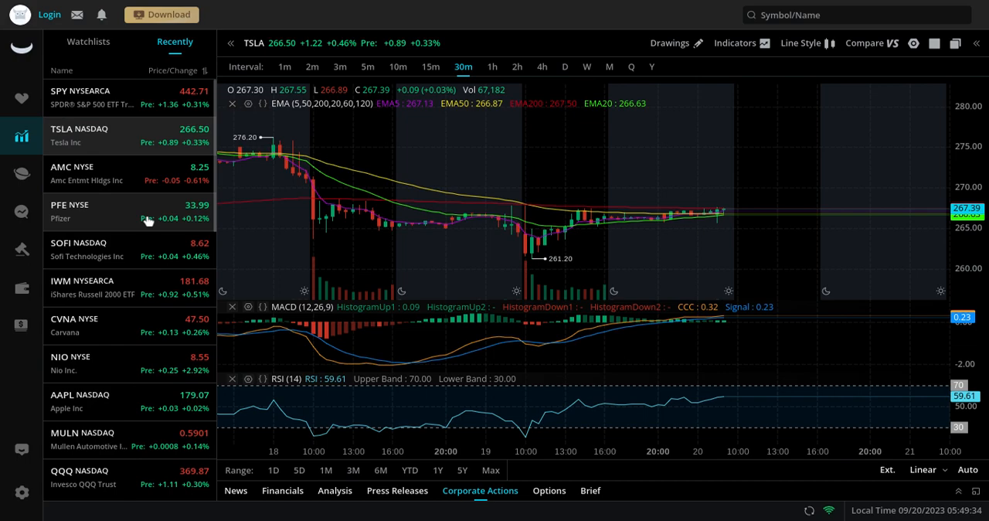
scroll(down, 3)
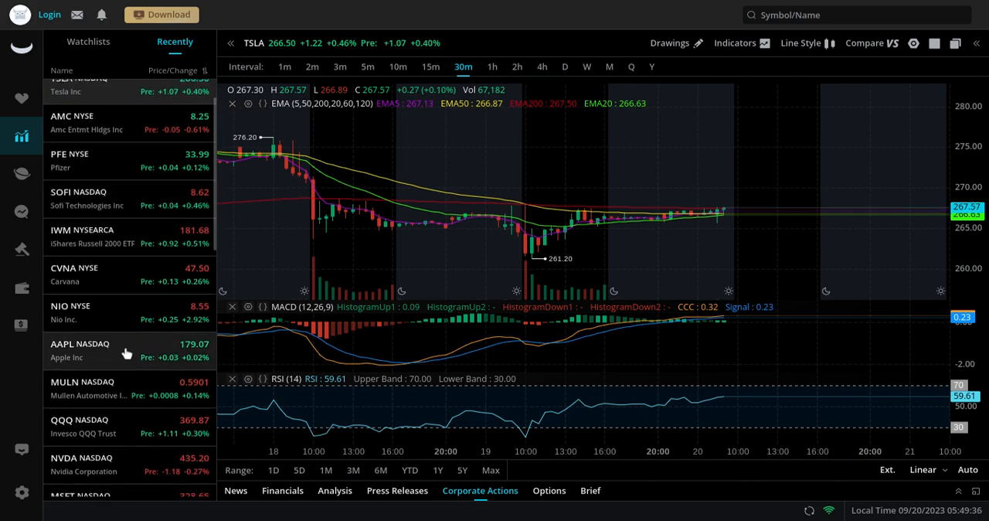
Load AAPL's 30-minute chart from the Recently watchlist.
click(80, 350)
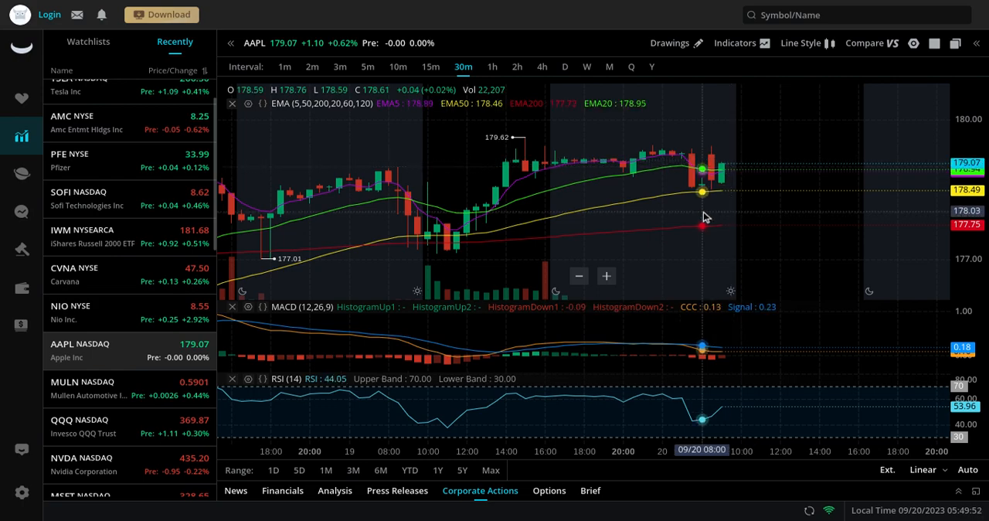
mouse_move(741, 158)
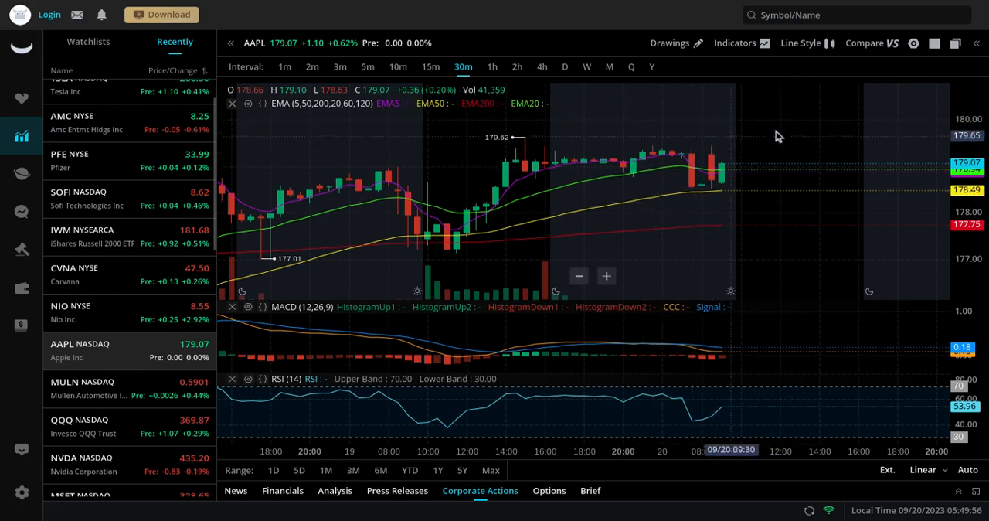
mouse_move(748, 142)
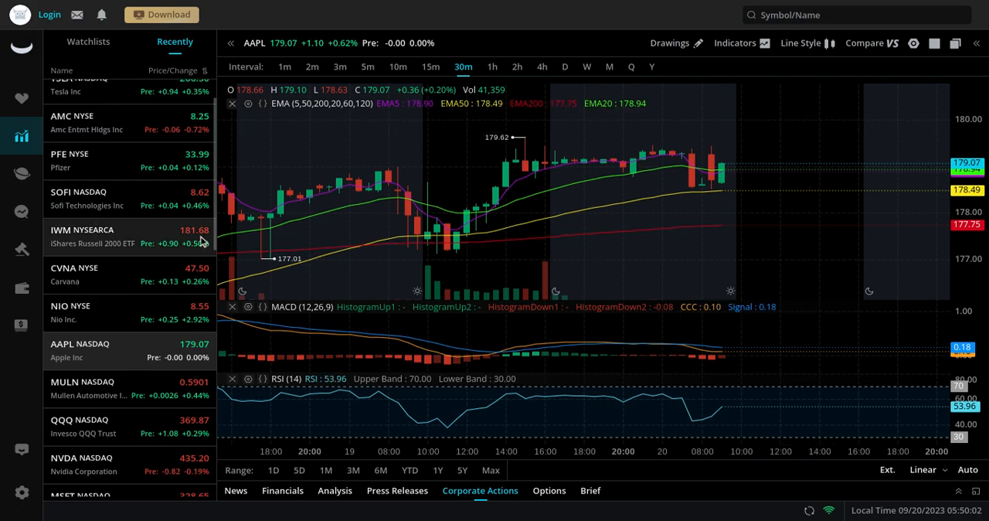
Review QQQ's 30-minute chart, then load NVDA from the Recently list.
click(80, 306)
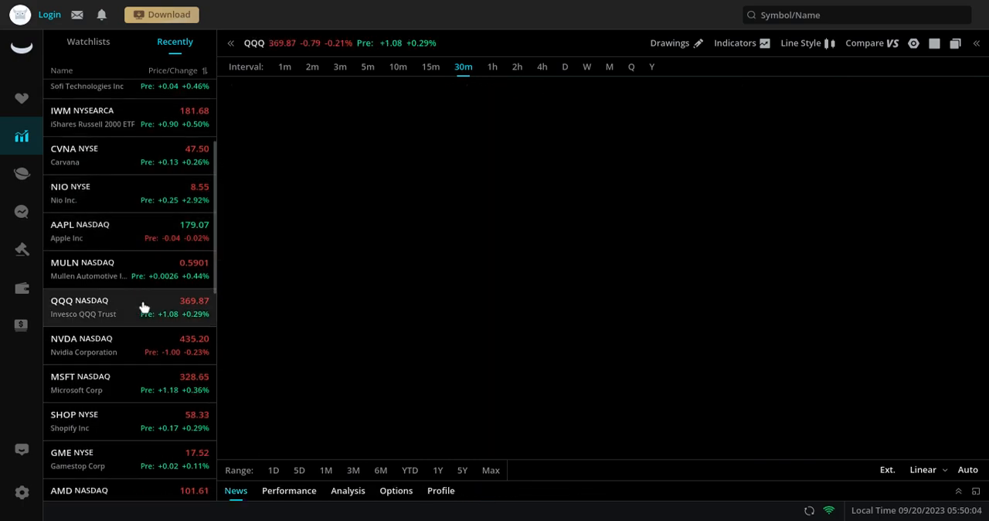
click(83, 306)
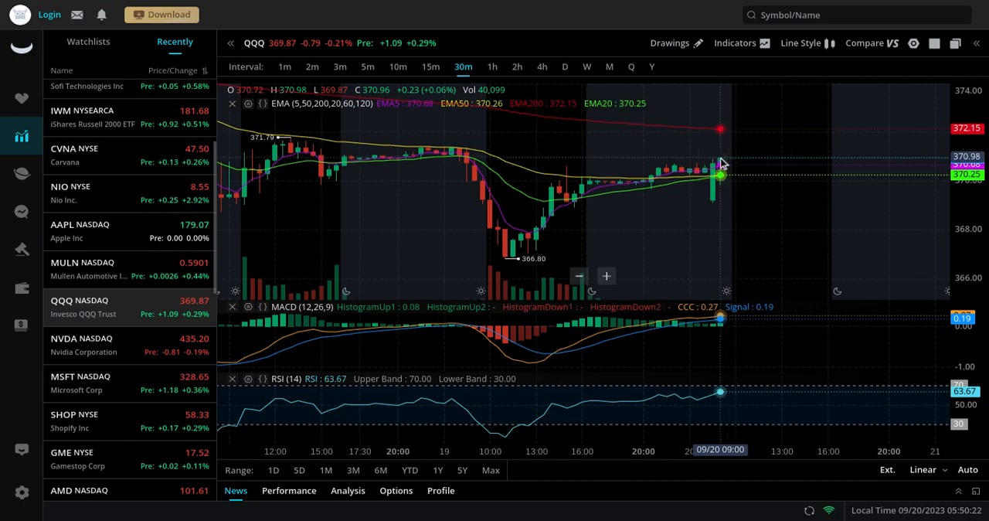
mouse_move(755, 152)
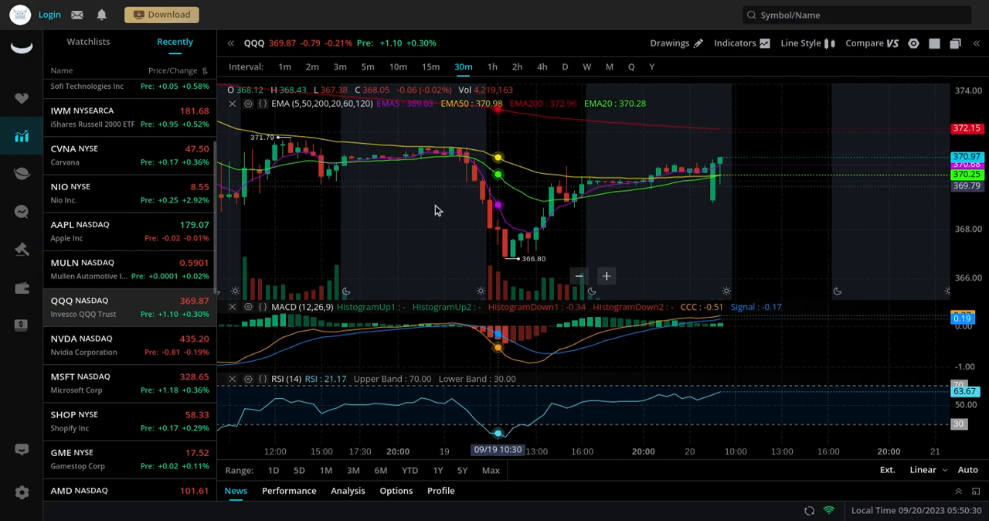
click(80, 306)
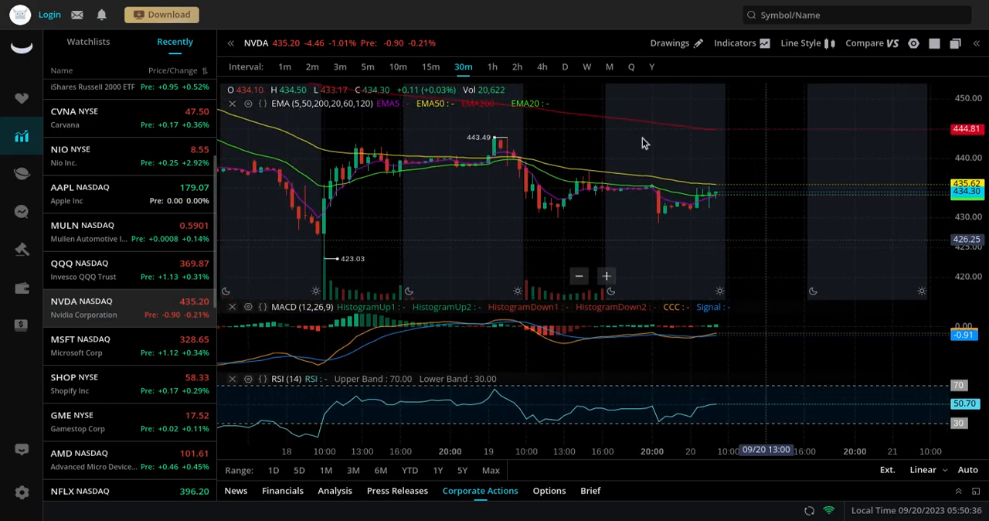
Show NVDA on 4-hour candles, then scroll the Recently list toward VIX.
click(541, 67)
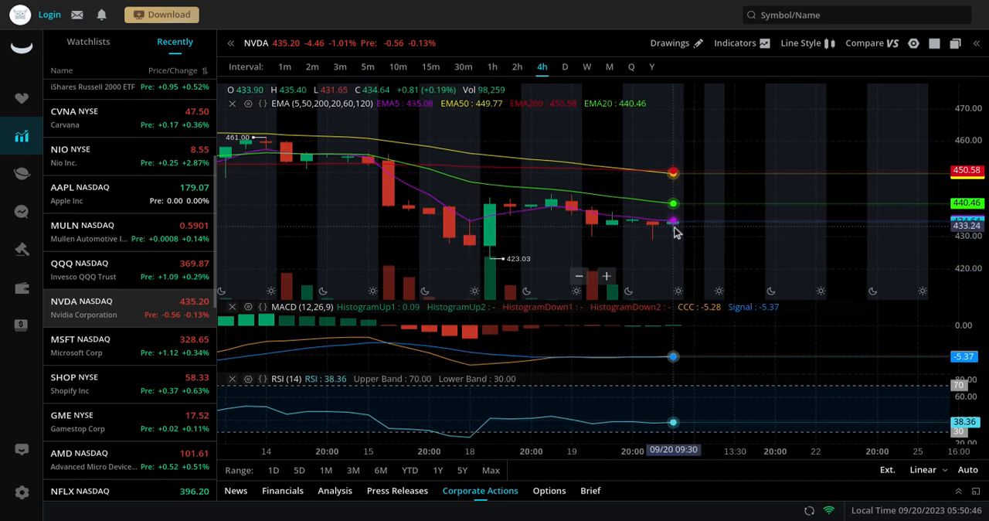
mouse_move(688, 212)
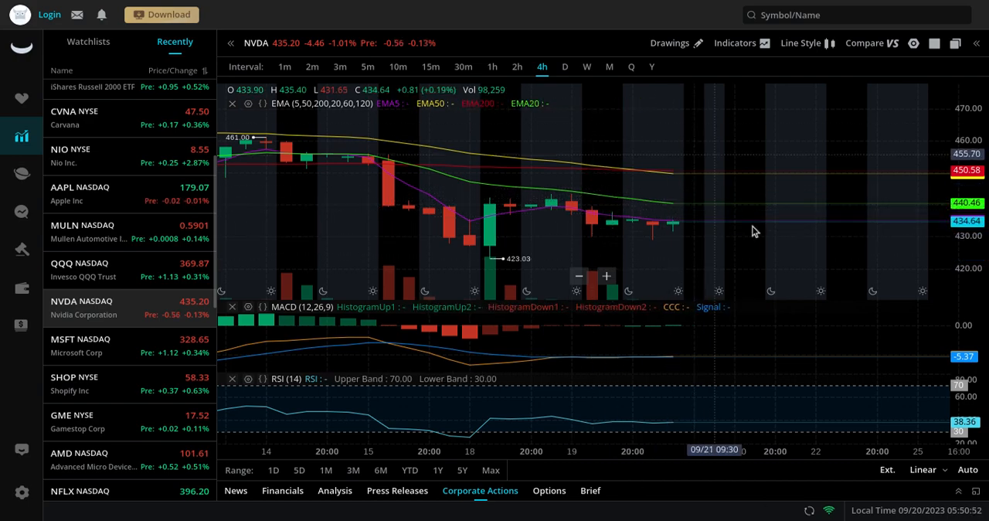
mouse_move(672, 189)
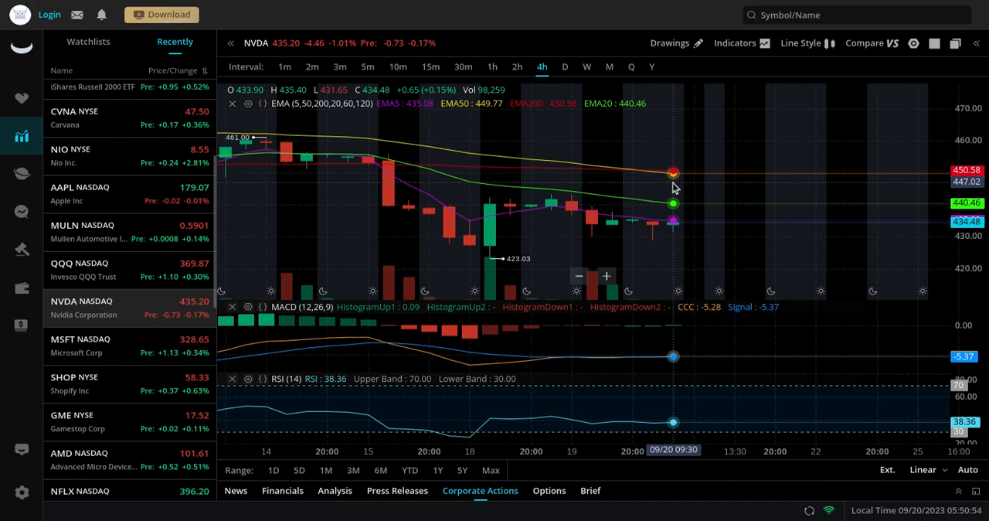
mouse_move(724, 225)
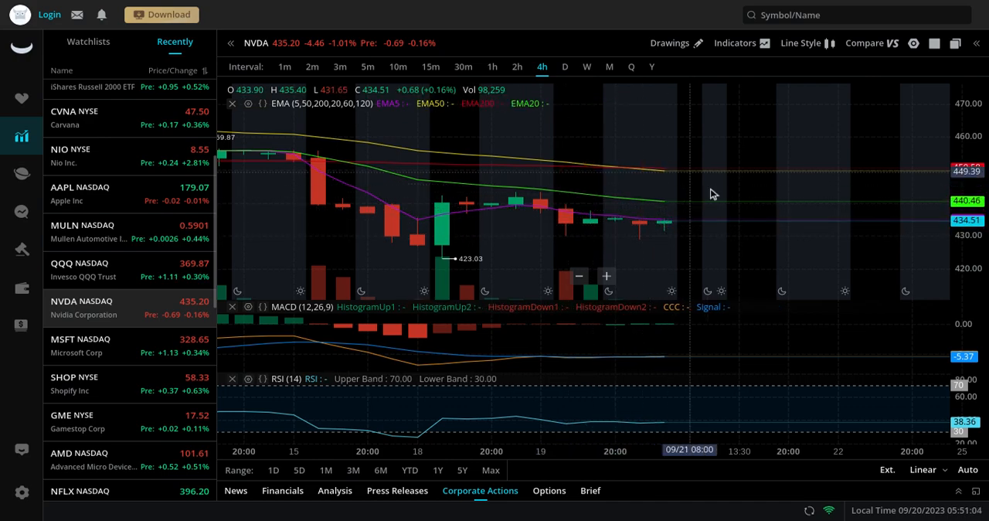
mouse_move(698, 189)
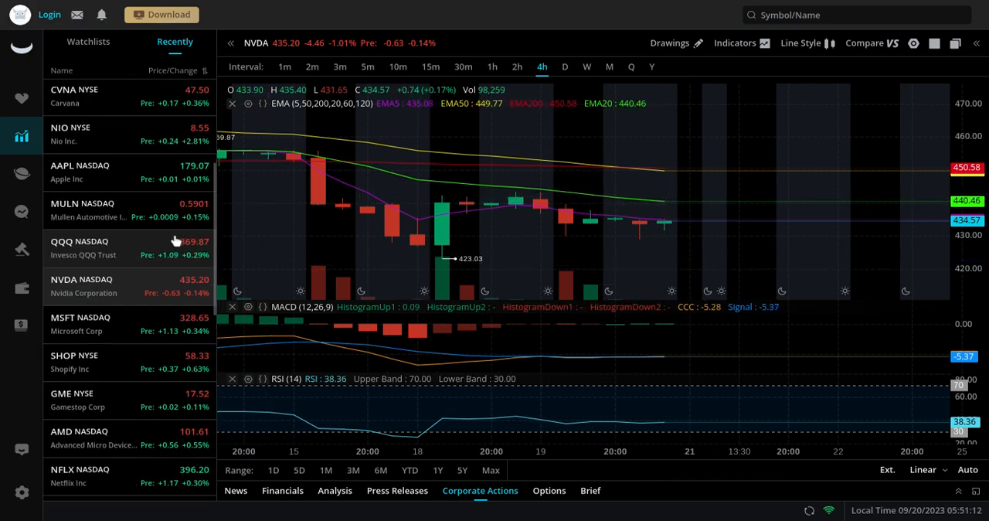
scroll(down, 3)
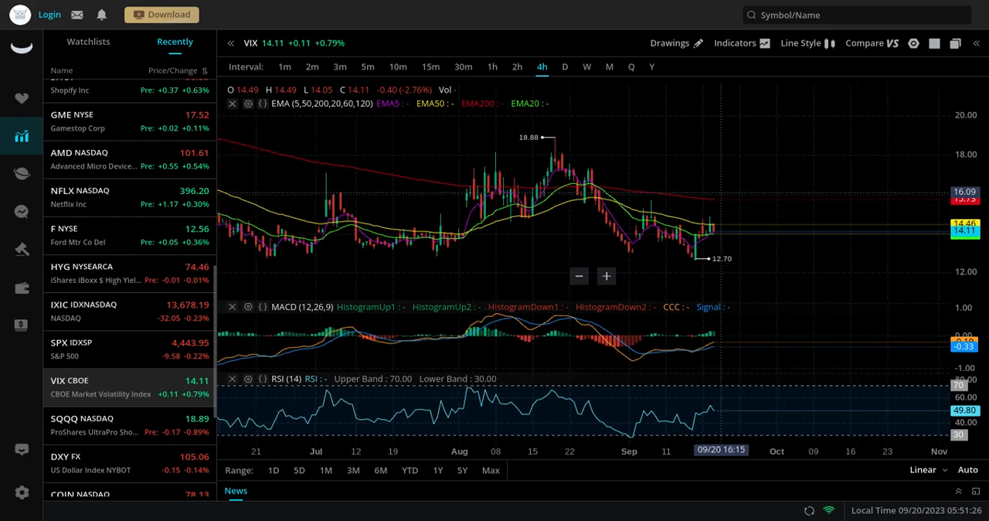
Check VIX on 30-minute and 4-hour candles, ending back on 30 minutes before DXY.
click(463, 66)
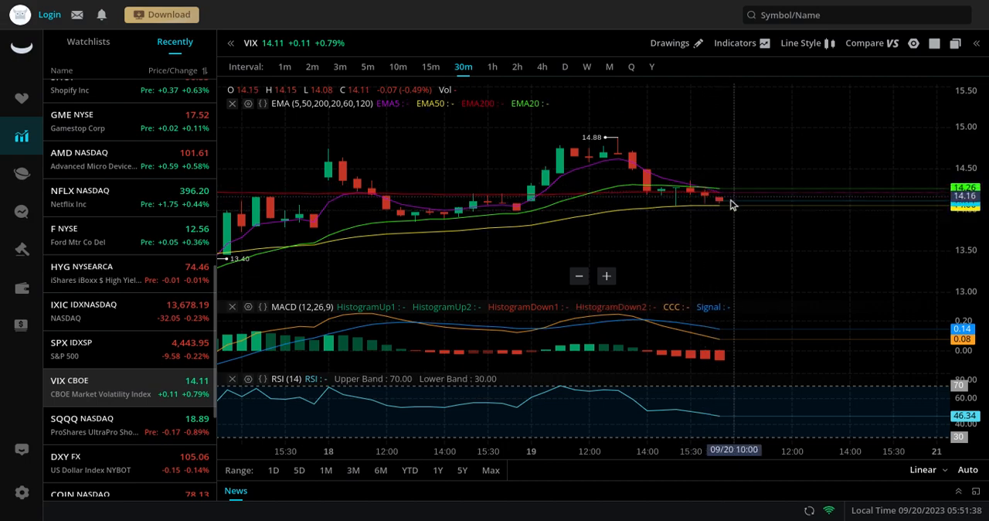
mouse_move(744, 182)
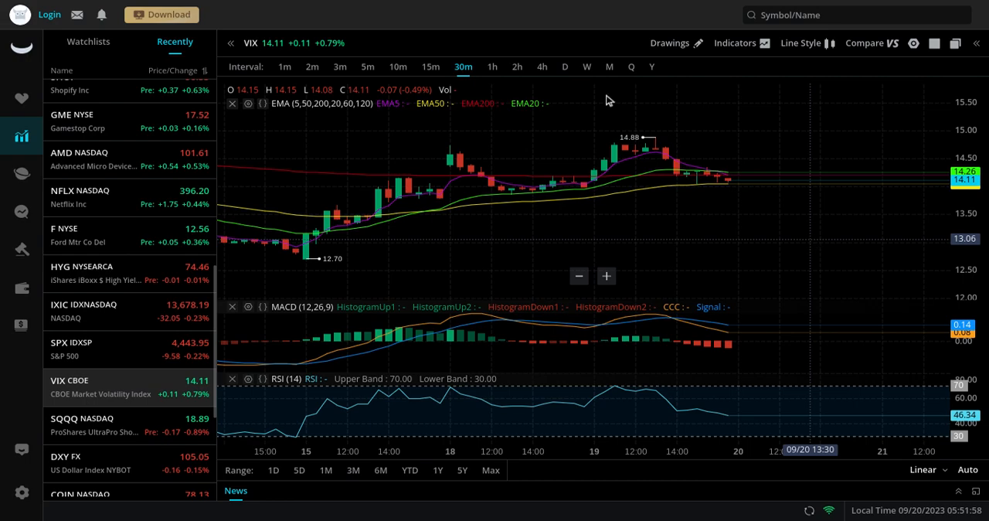
click(541, 67)
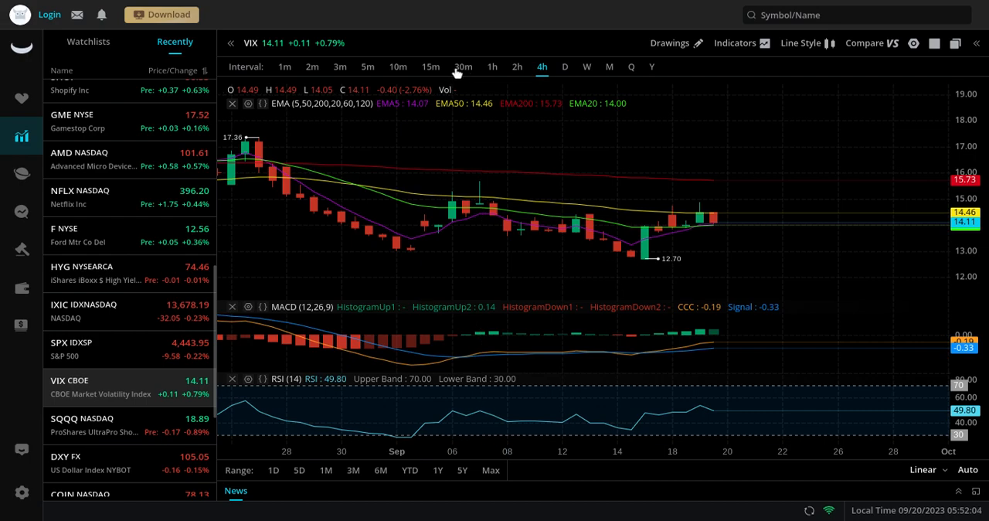
click(463, 67)
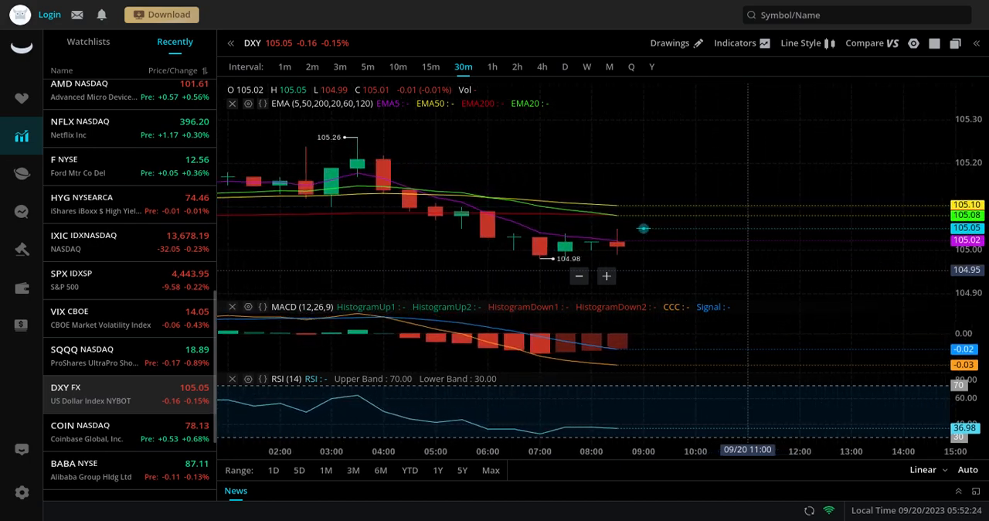
Show the US Dollar Index (DXY) on 4-hour candles and scroll the Recently list.
click(543, 66)
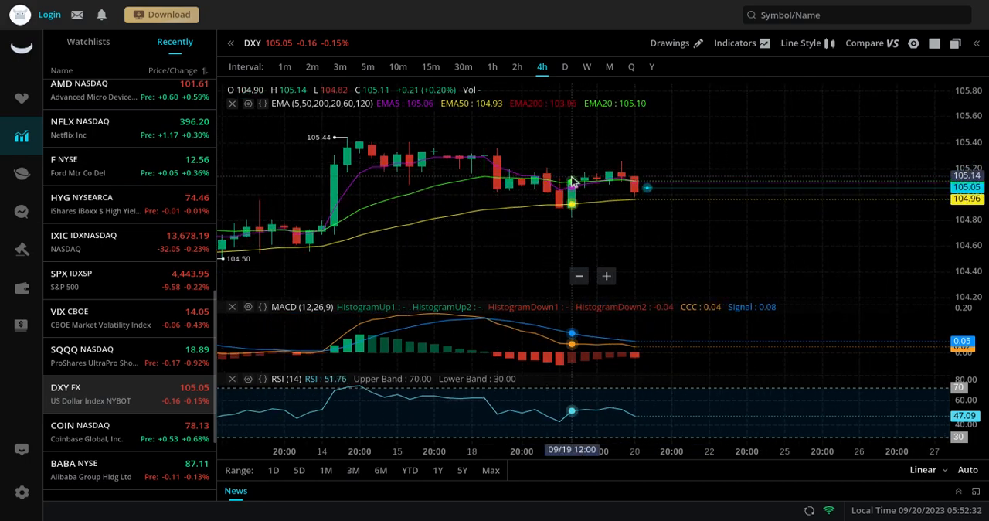
mouse_move(570, 235)
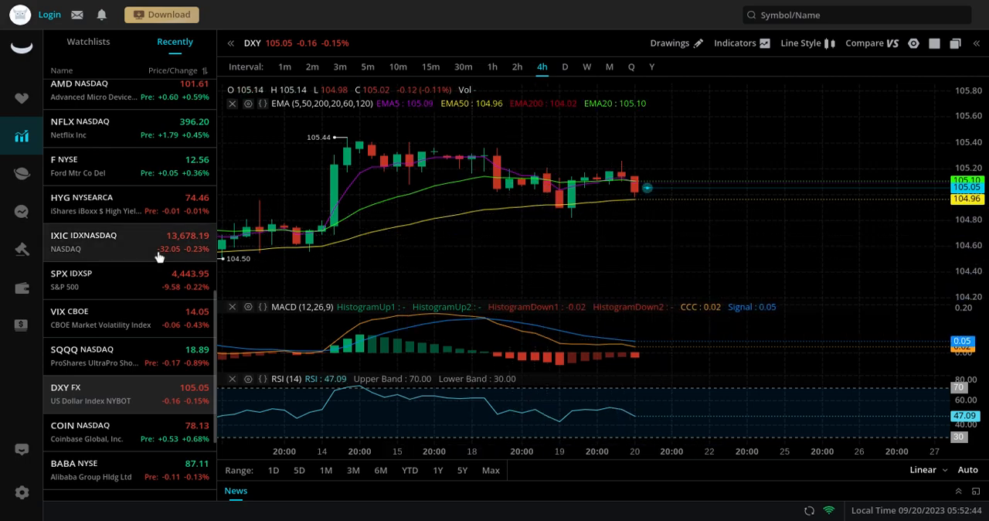
scroll(down, 3)
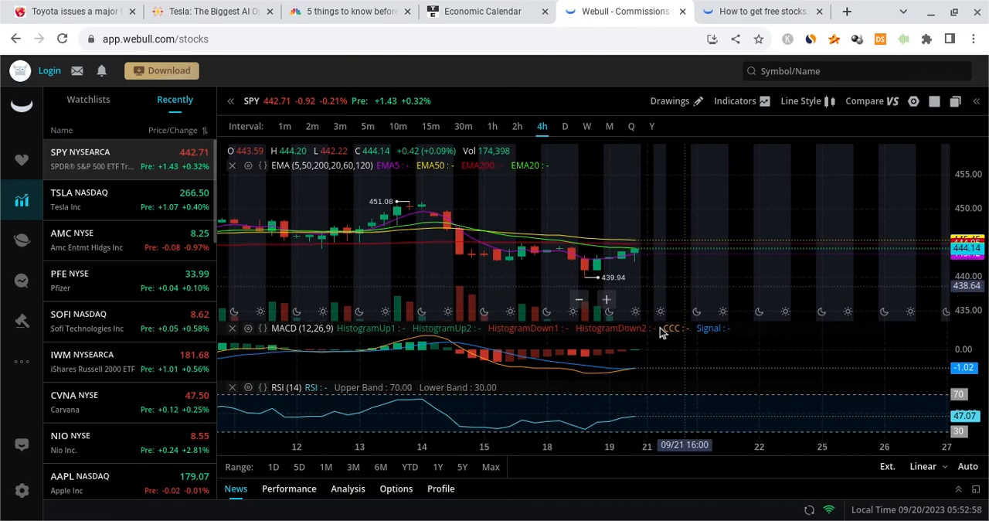
mouse_move(652, 223)
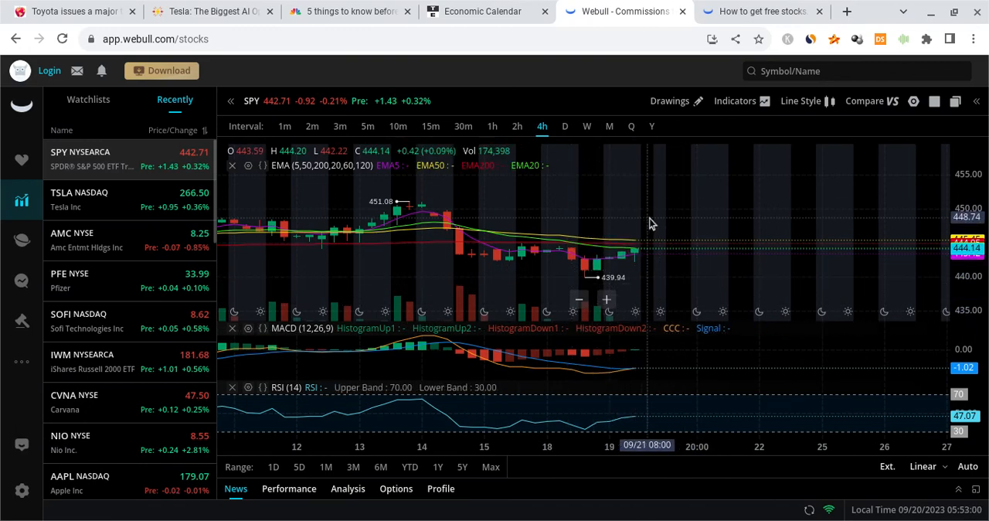
mouse_move(609, 259)
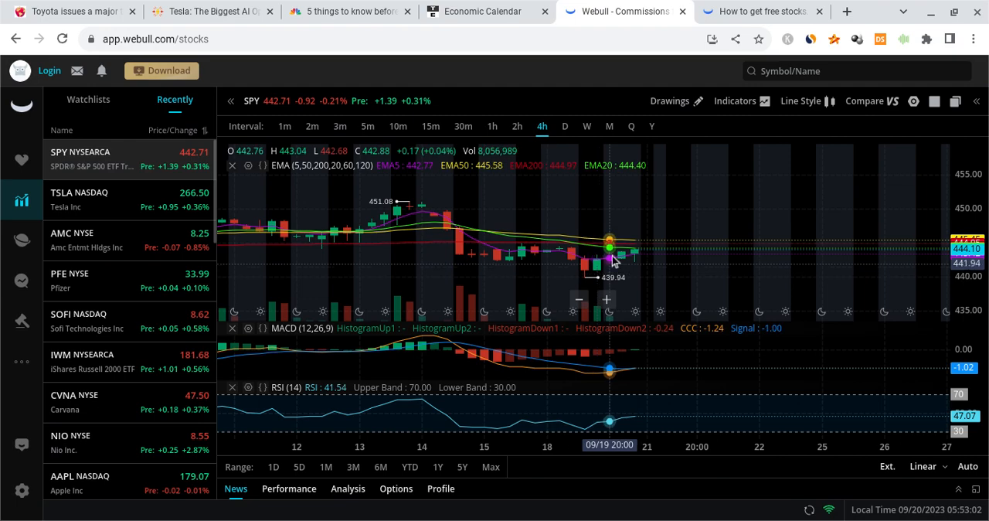
mouse_move(703, 217)
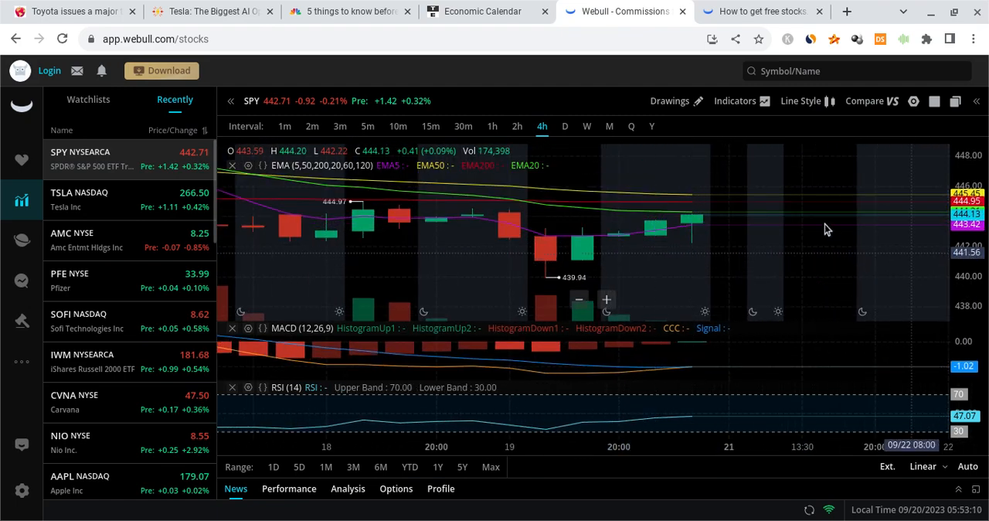
Glance at the Fed Interest Rate Decision on Trading Economics' calendar, then return to SPY's 4-hour chart.
click(482, 11)
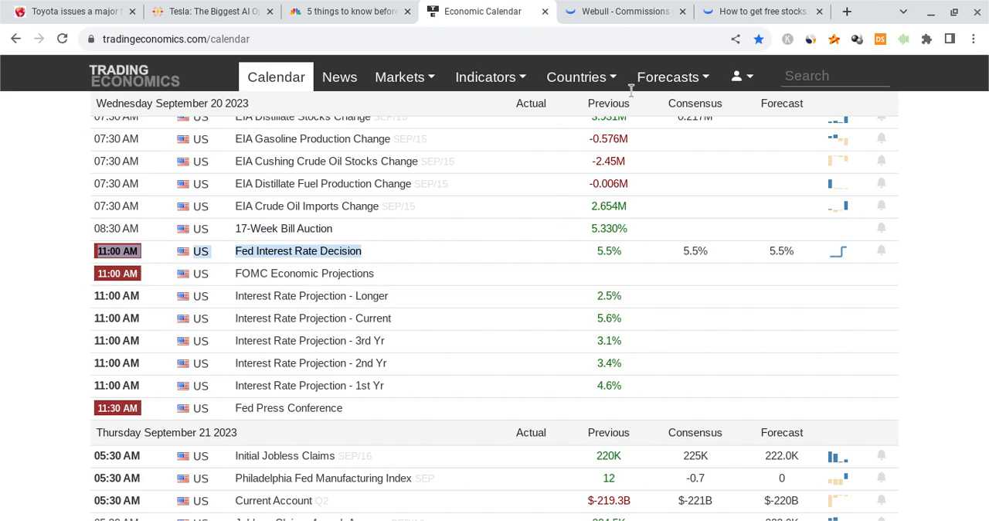
click(622, 11)
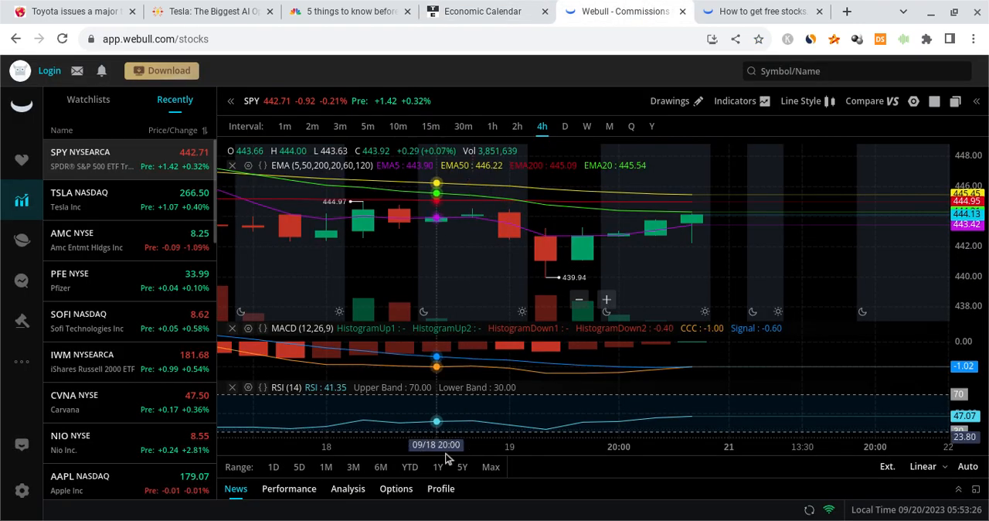